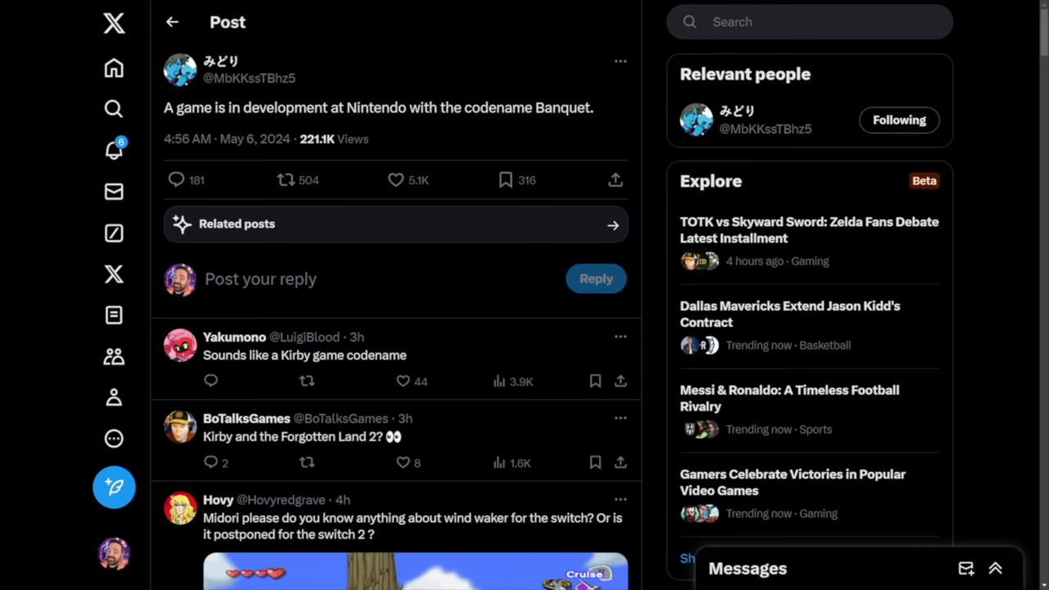
# Switch to the TCRF codenames page and scroll the Nintendo table to the Fire Emblem Three Houses entries
pyautogui.click(397, 179)
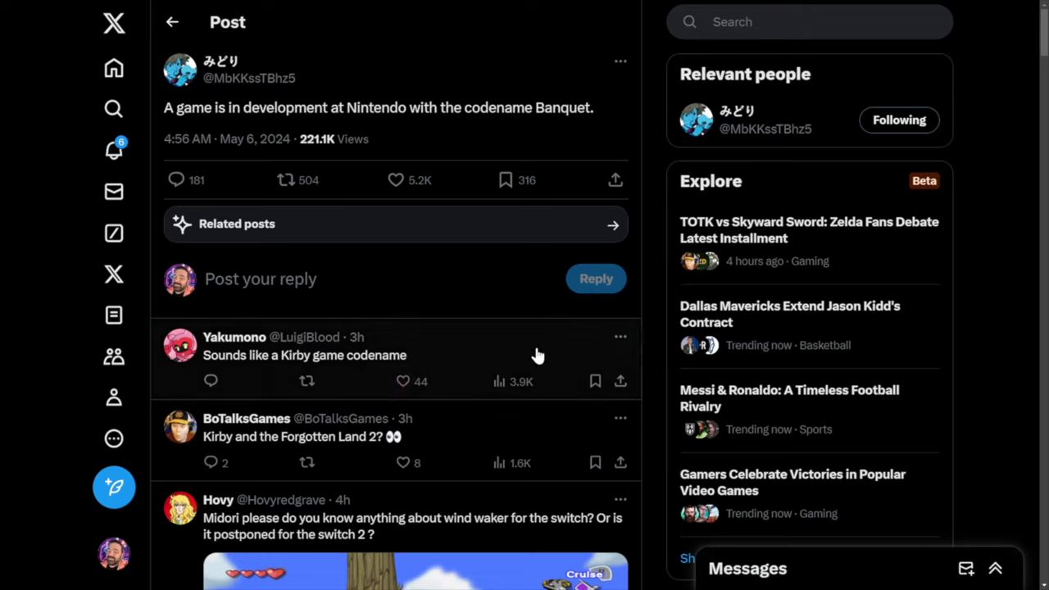
pyautogui.moveTo(566, 339)
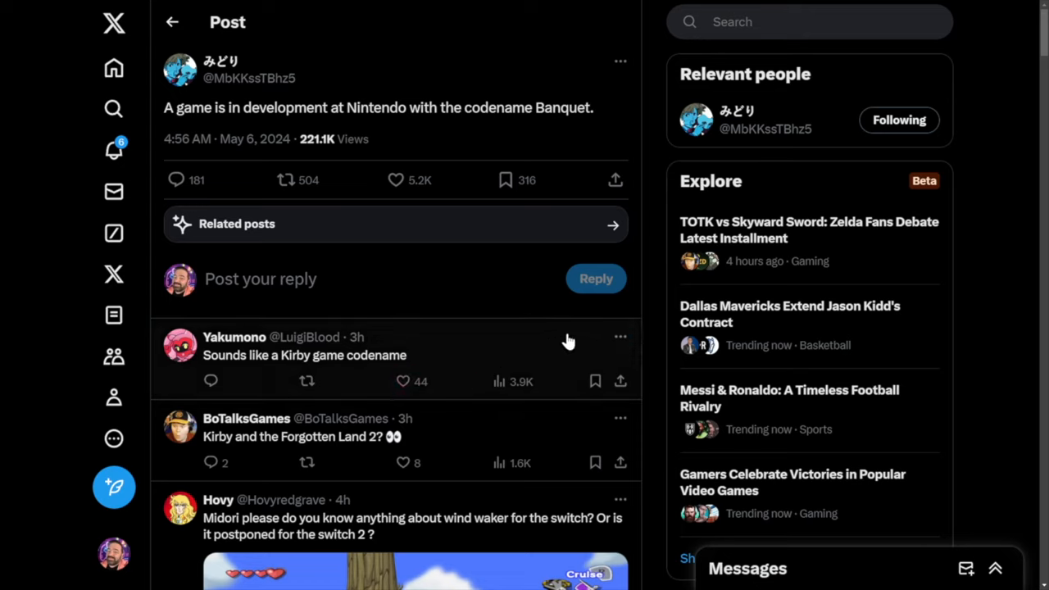
pyautogui.moveTo(654, 328)
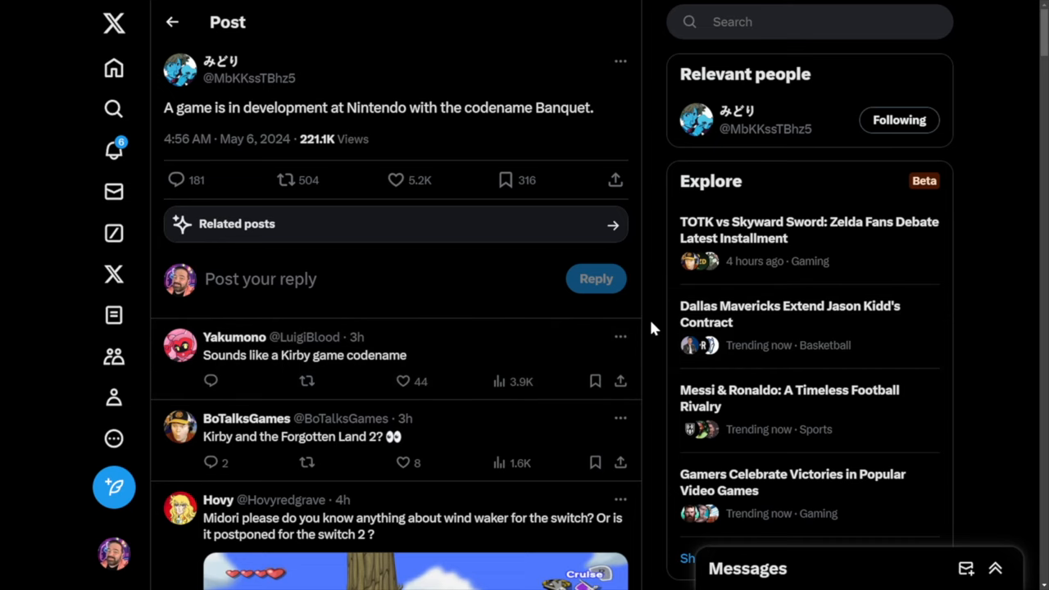
pyautogui.scroll(-3)
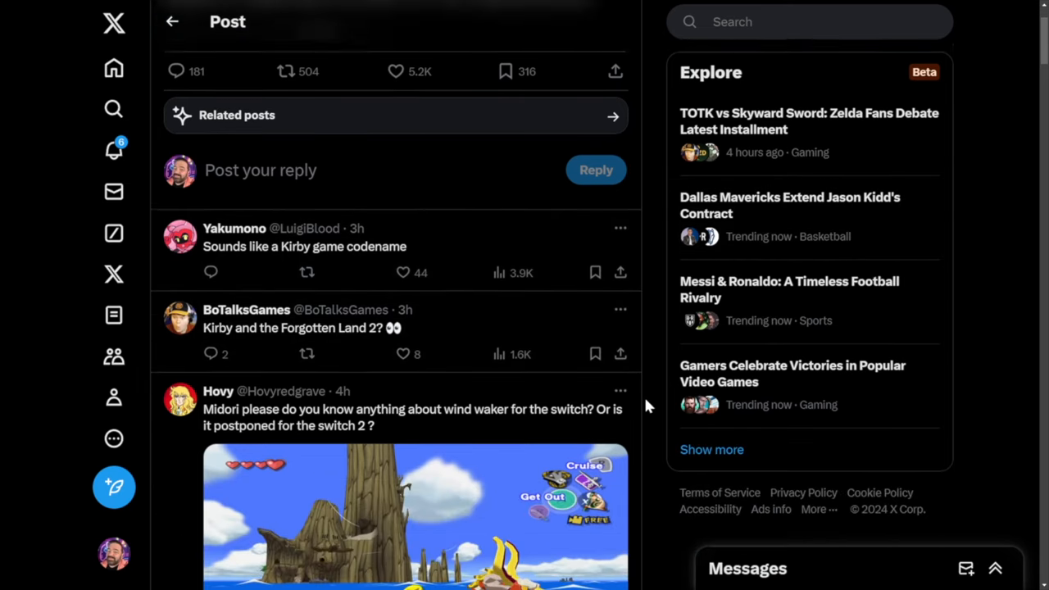
pyautogui.scroll(-3)
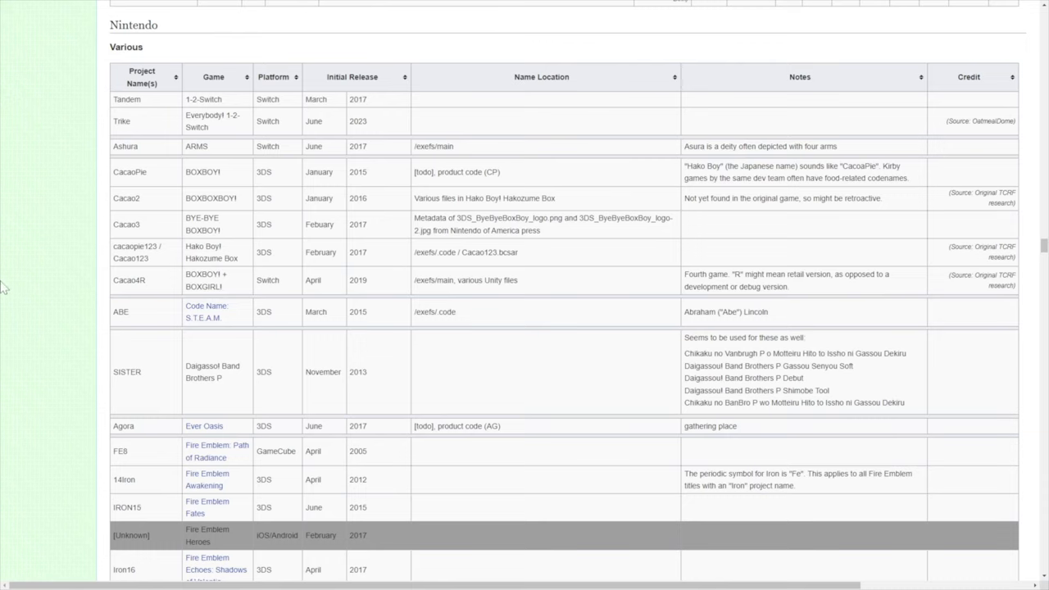
pyautogui.moveTo(131, 120)
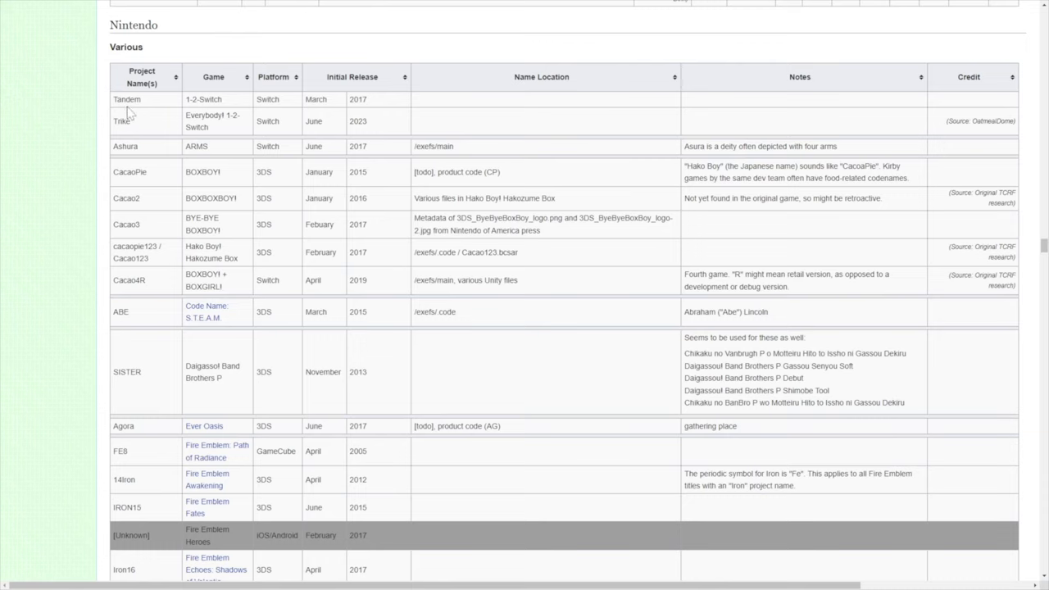
pyautogui.moveTo(150, 131)
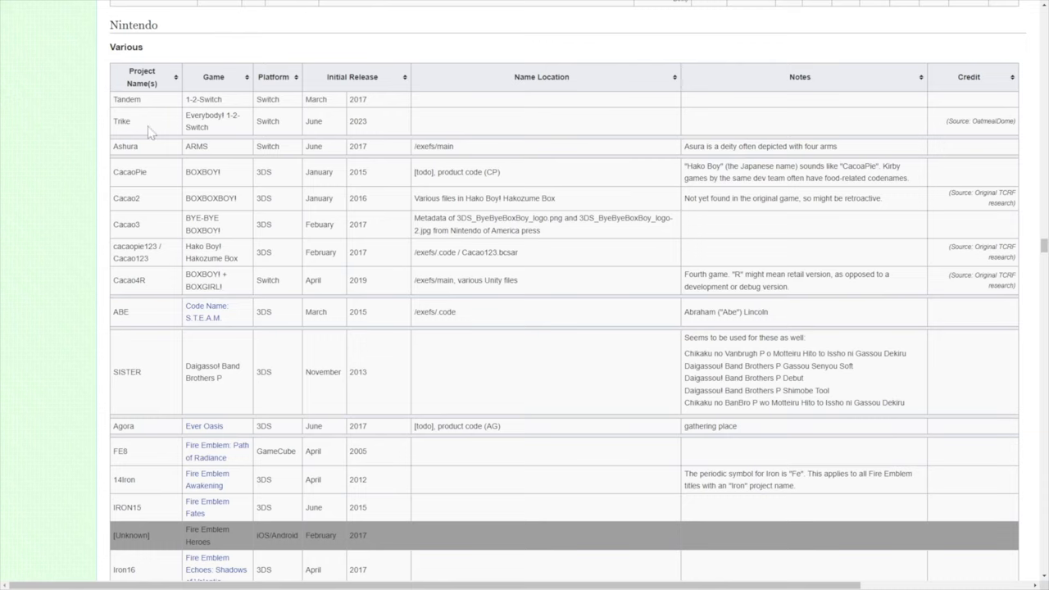
pyautogui.moveTo(236, 137)
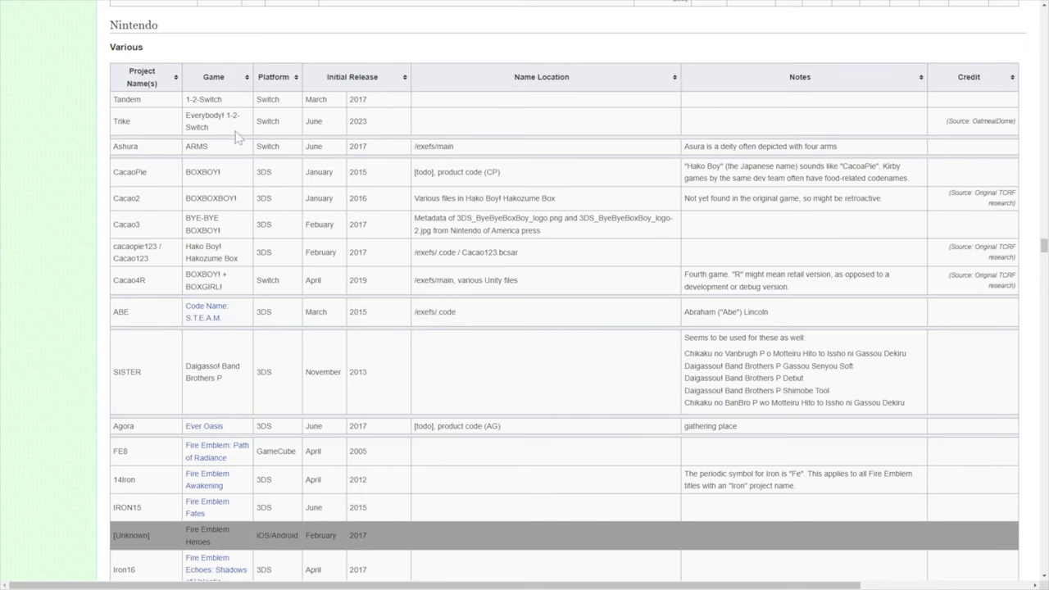
pyautogui.moveTo(167, 115)
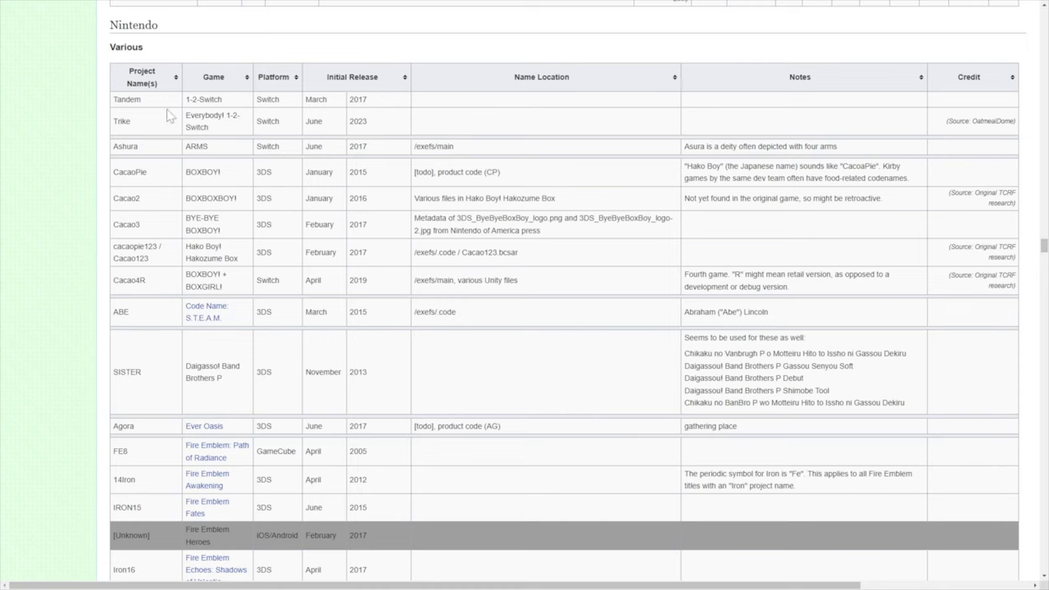
pyautogui.moveTo(153, 100)
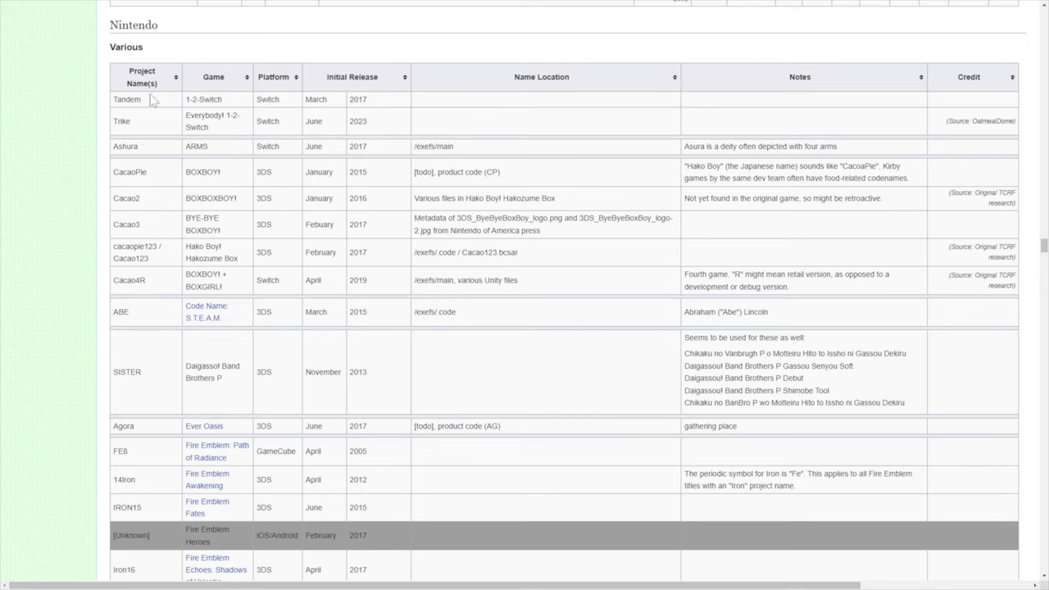
pyautogui.moveTo(14, 155)
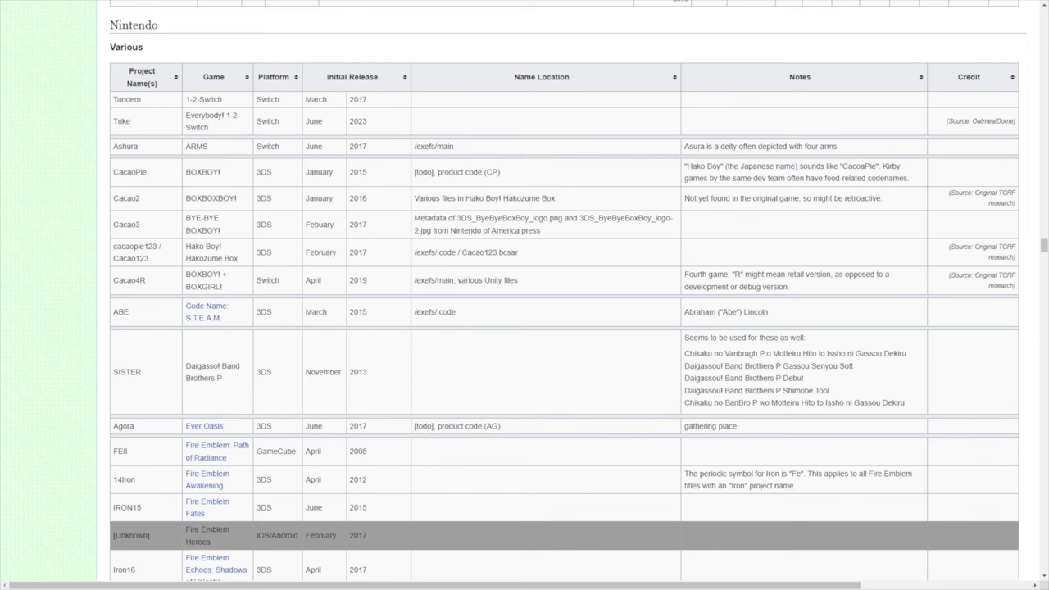
# Scroll past the Pikmin, Warriors and Metroid rows down to the Wii U Menu entry
pyautogui.scroll(-3)
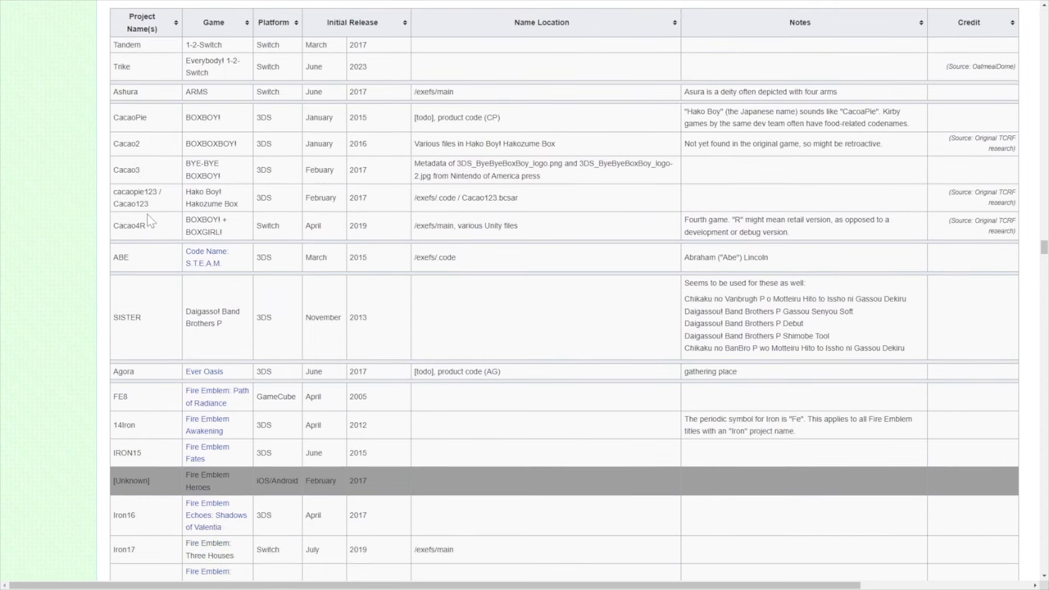
pyautogui.scroll(-3)
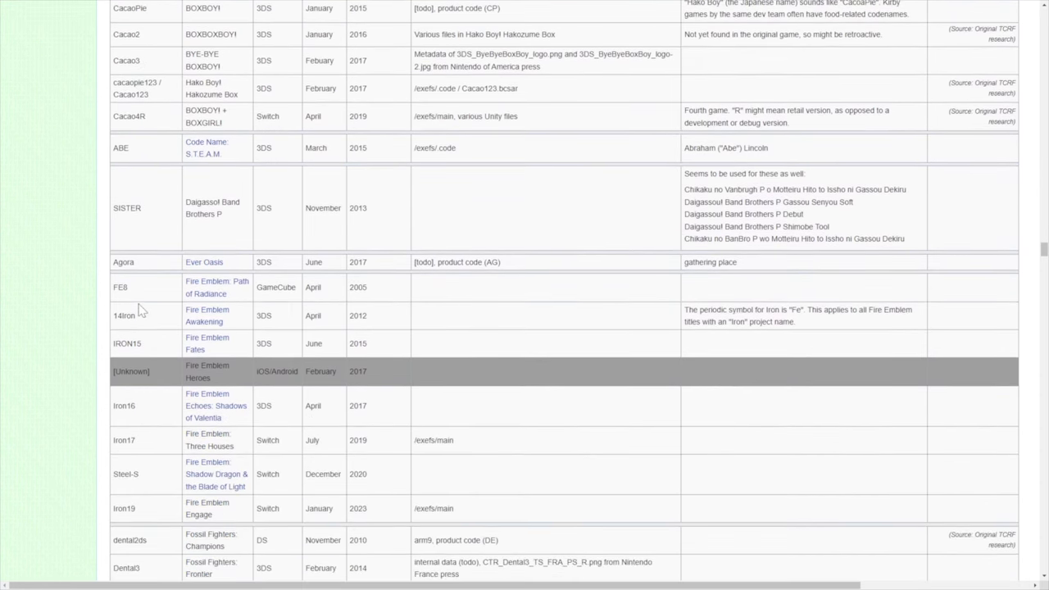
pyautogui.scroll(-3)
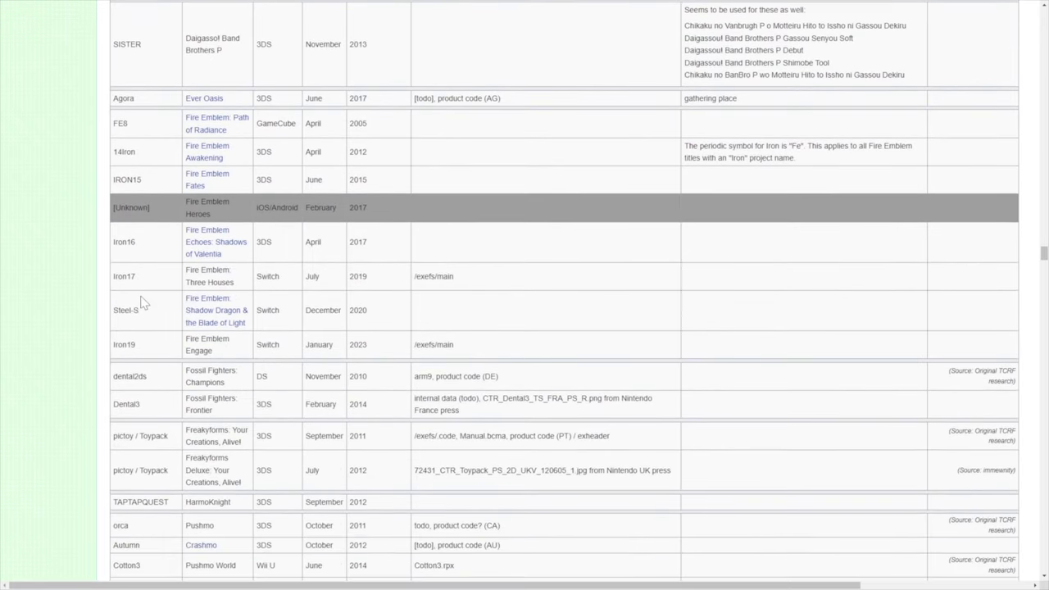
pyautogui.scroll(-3)
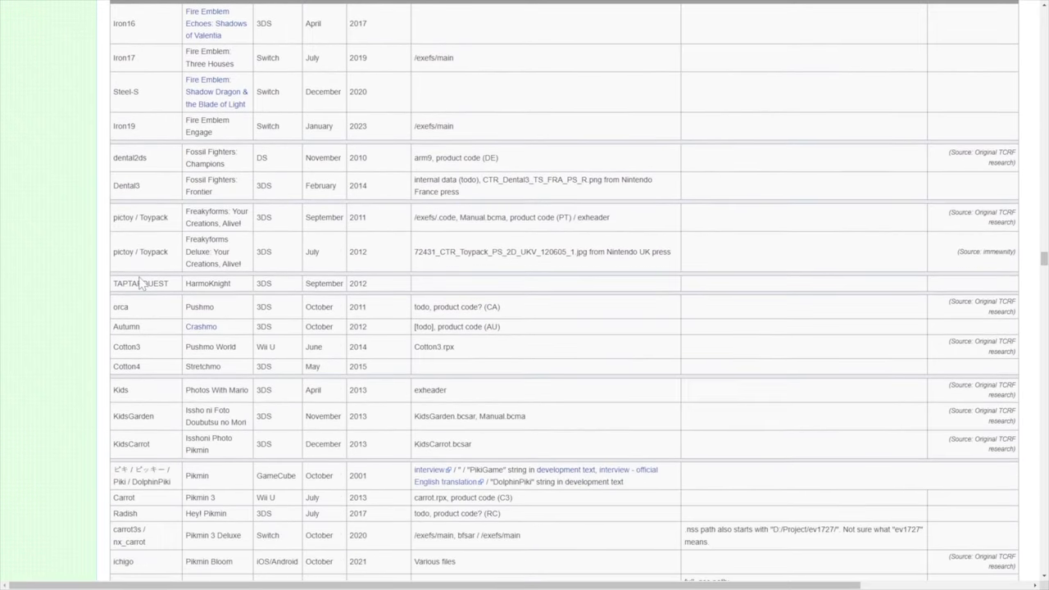
pyautogui.scroll(-3)
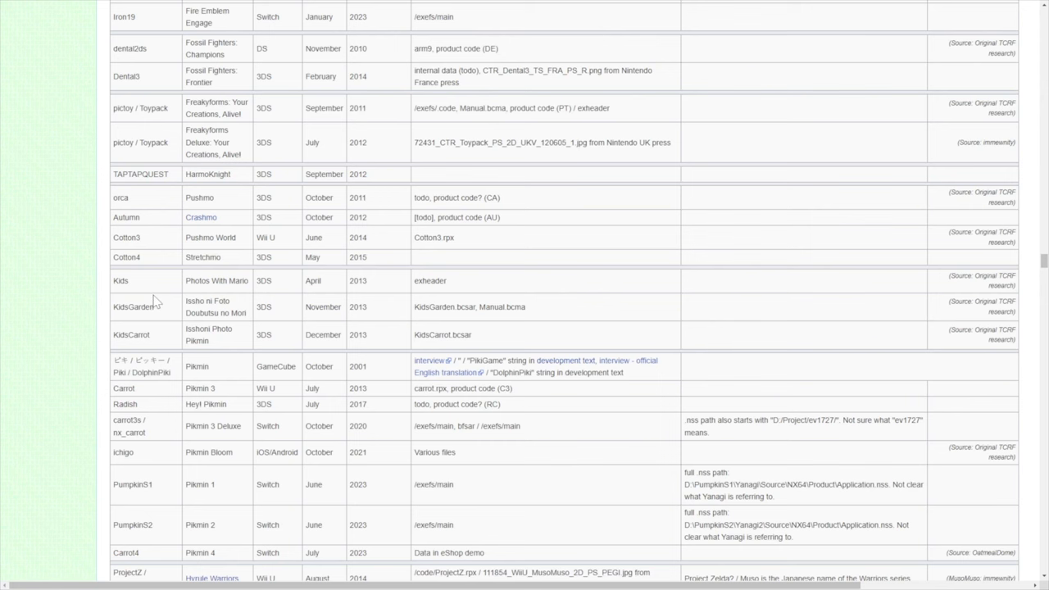
pyautogui.scroll(-3)
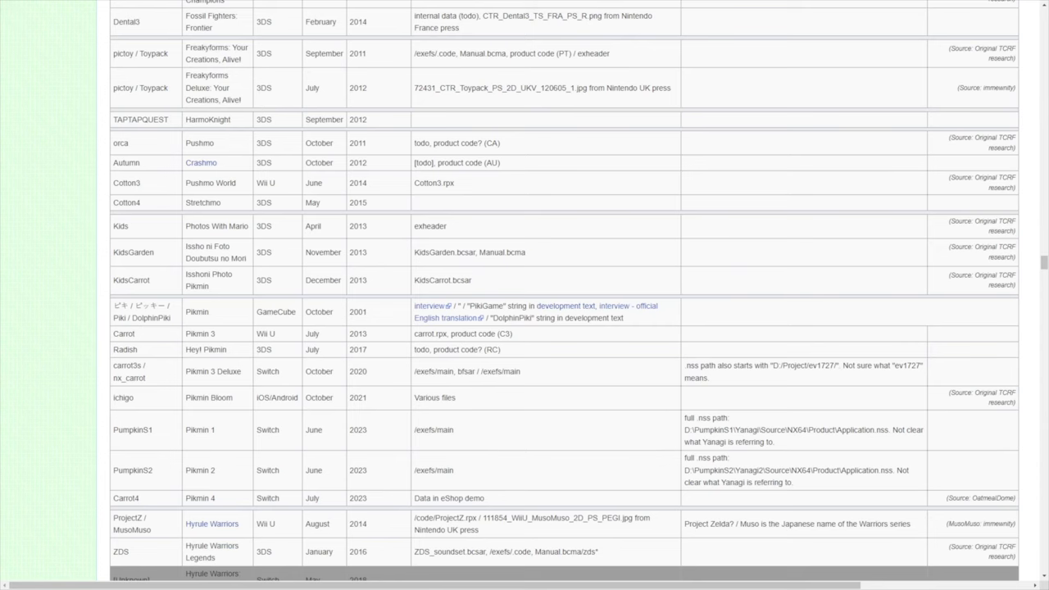
pyautogui.moveTo(140, 382)
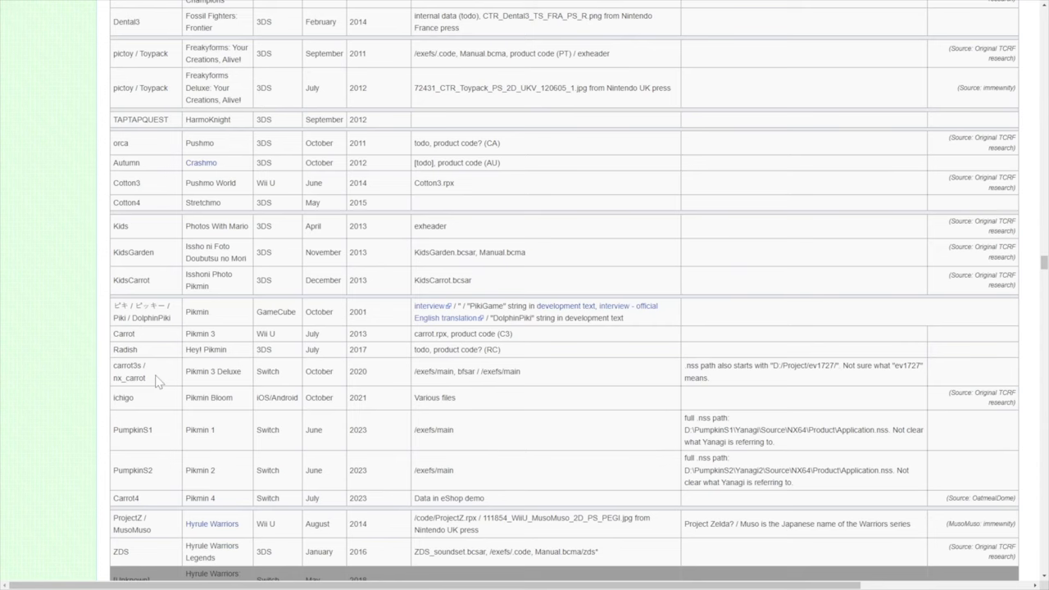
pyautogui.scroll(-3)
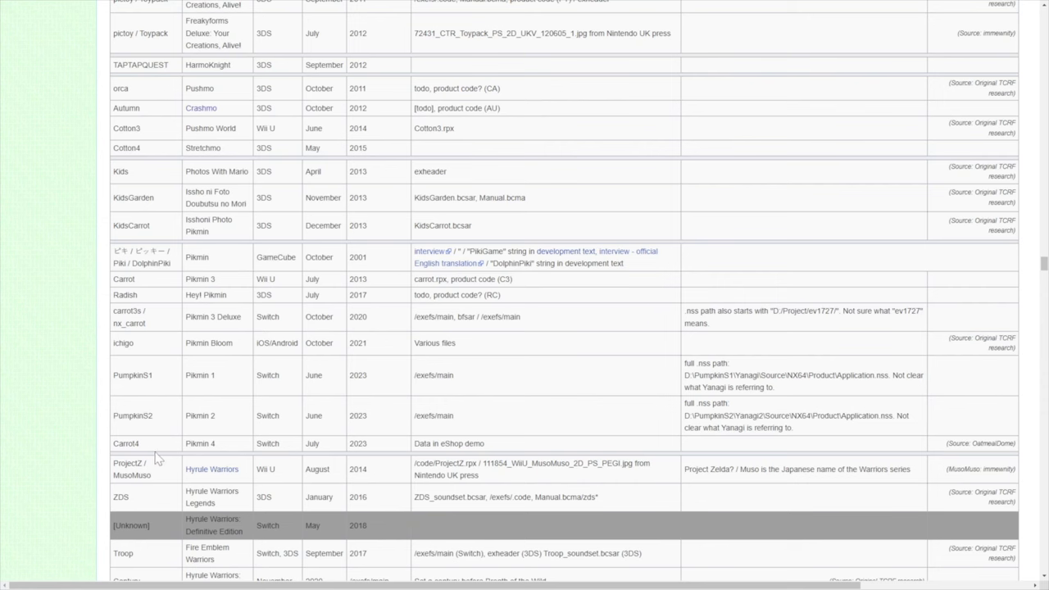
pyautogui.scroll(-3)
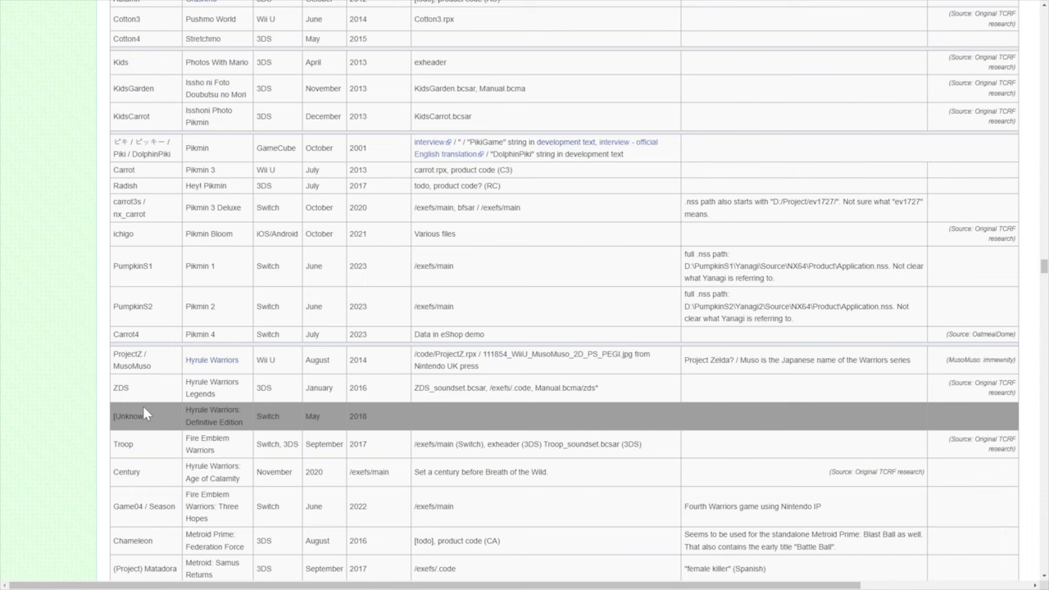
pyautogui.scroll(-3)
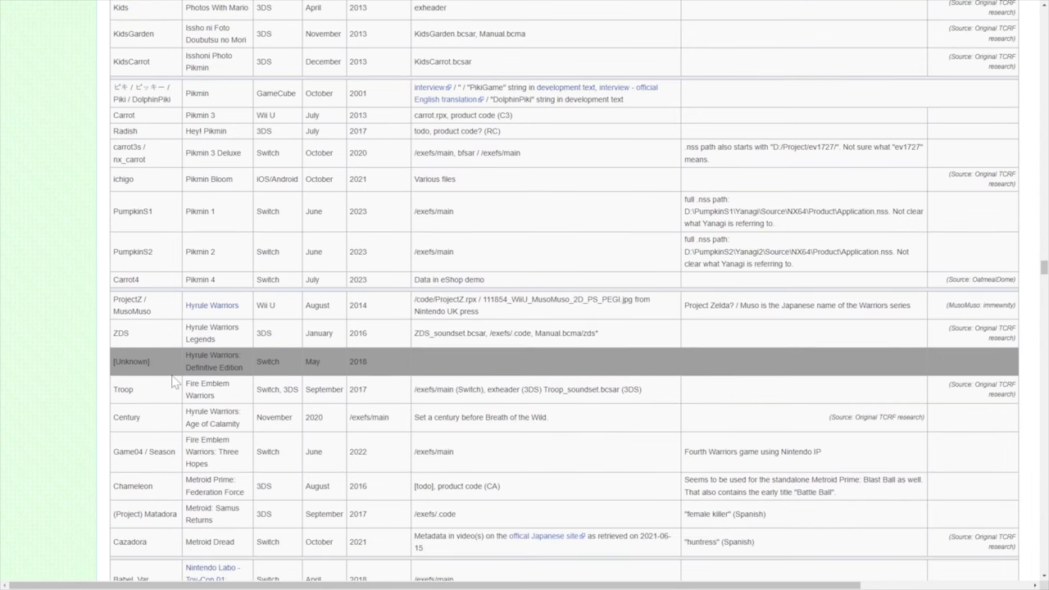
pyautogui.scroll(-3)
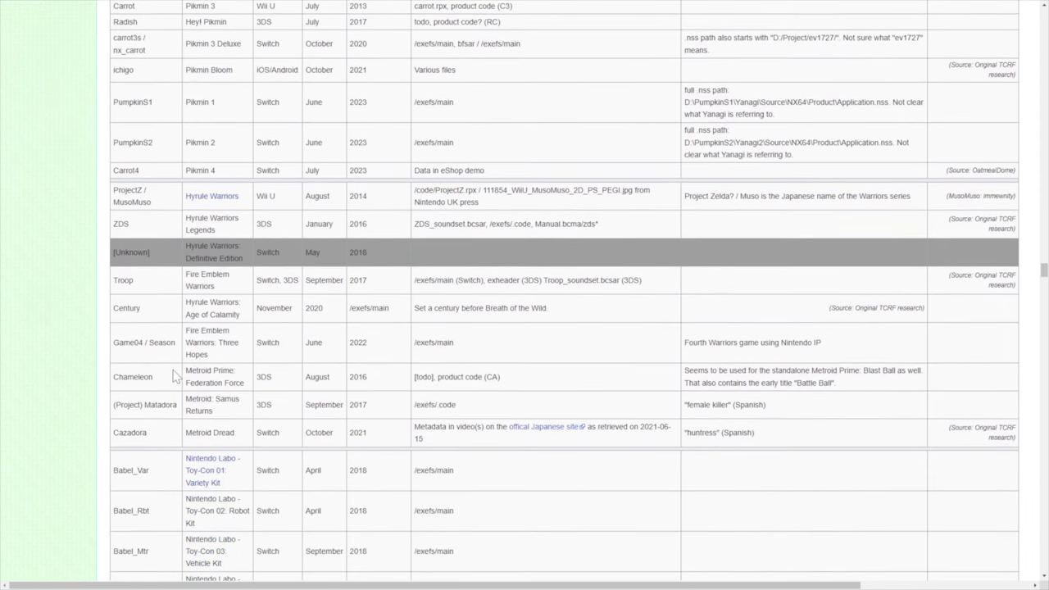
pyautogui.scroll(-3)
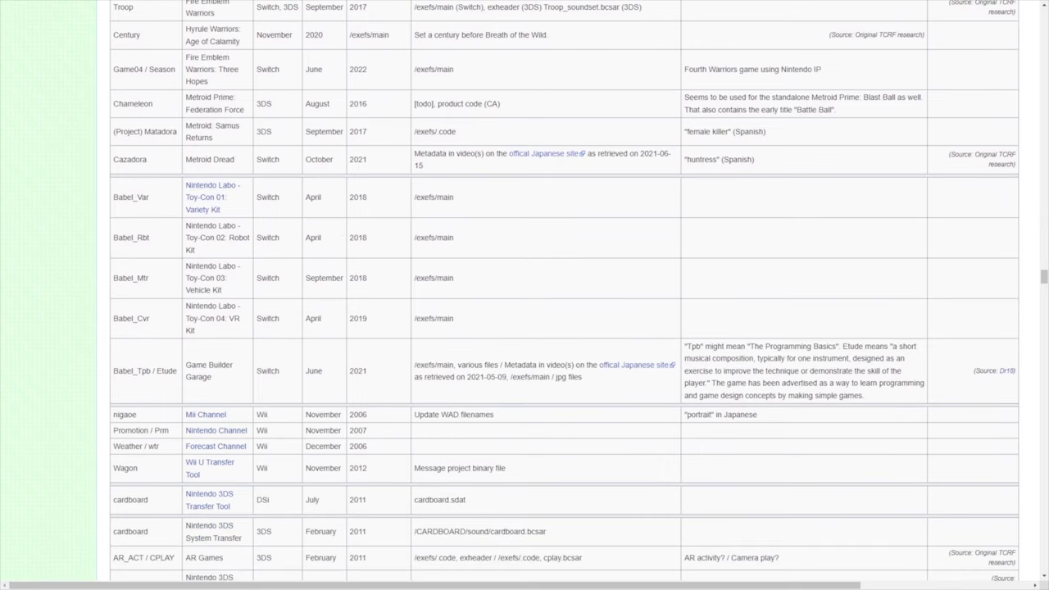
pyautogui.scroll(-3)
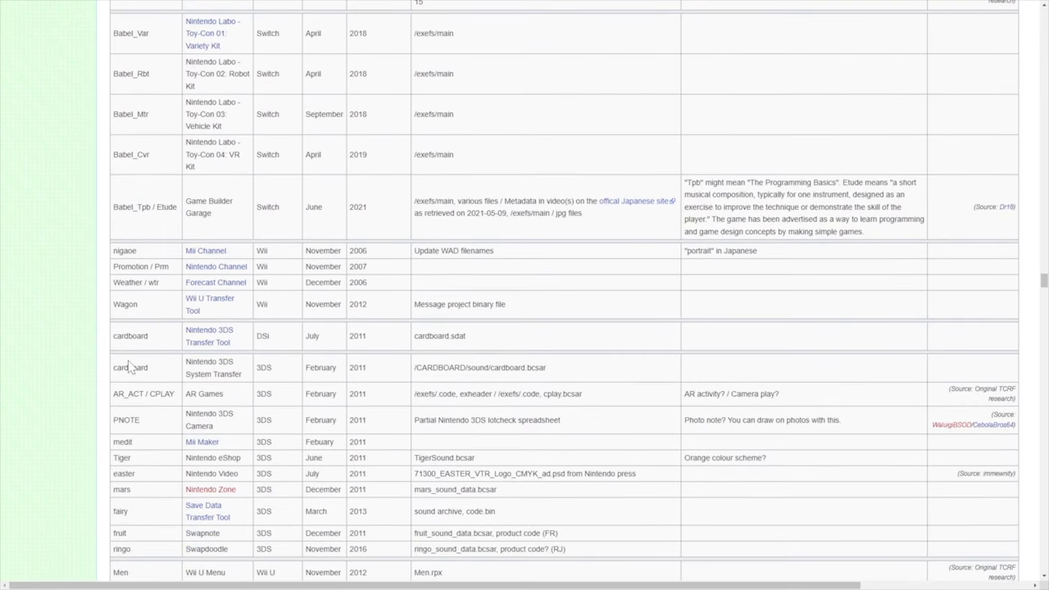
pyautogui.moveTo(131, 353)
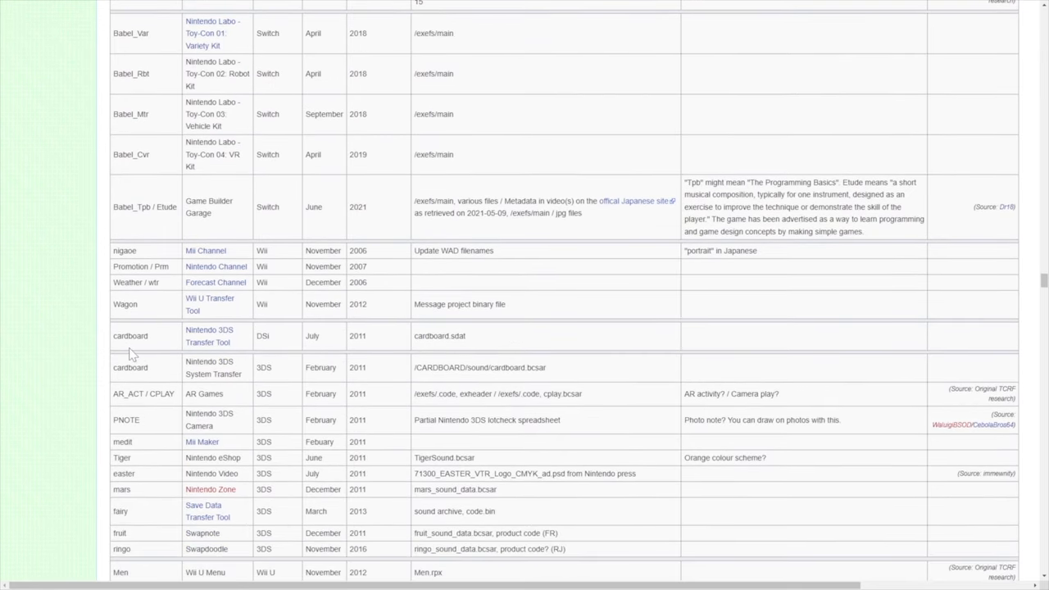
pyautogui.moveTo(123, 389)
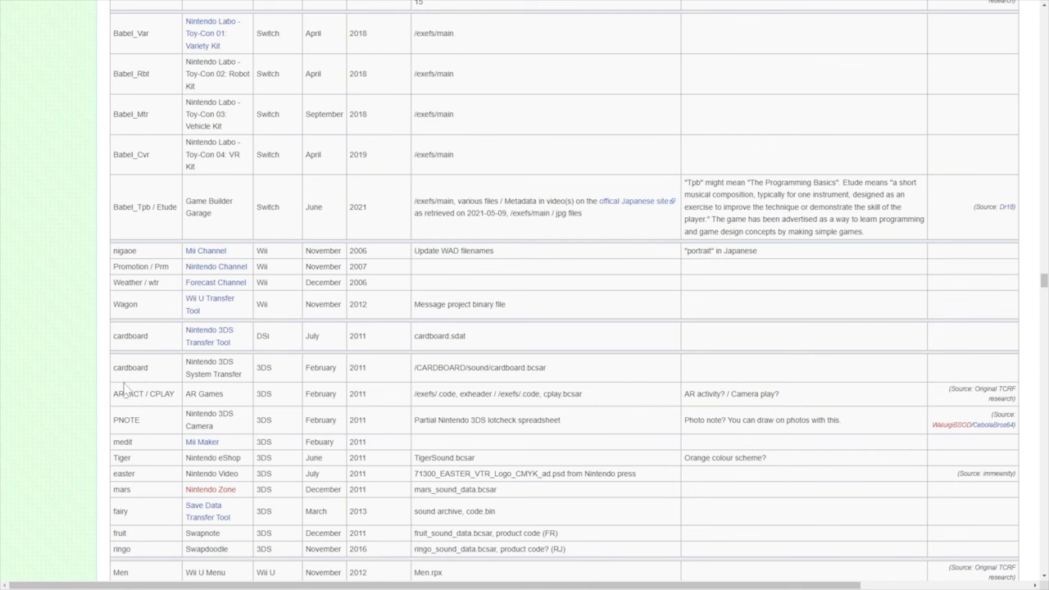
# Scroll past Art Academy, Style Savvy, Brain Age and Rhythm Heaven rows down to Picross
pyautogui.scroll(-3)
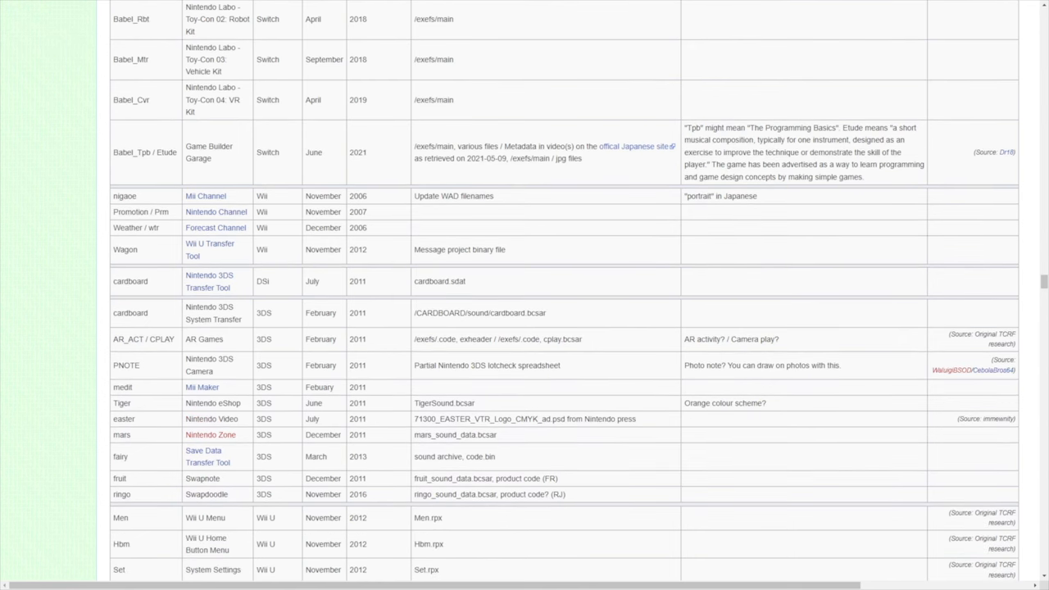
pyautogui.scroll(-3)
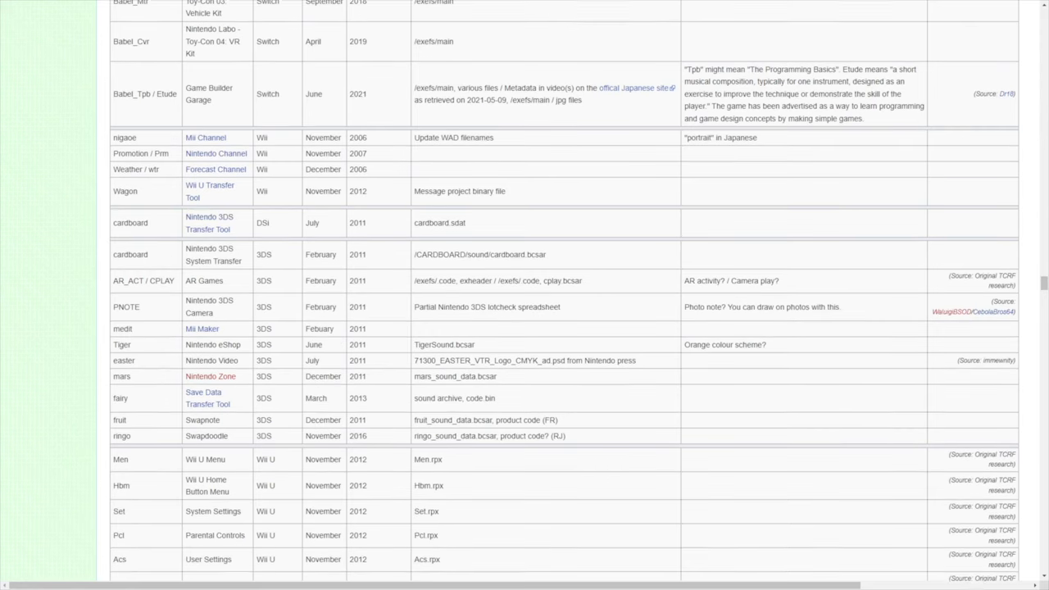
pyautogui.scroll(-3)
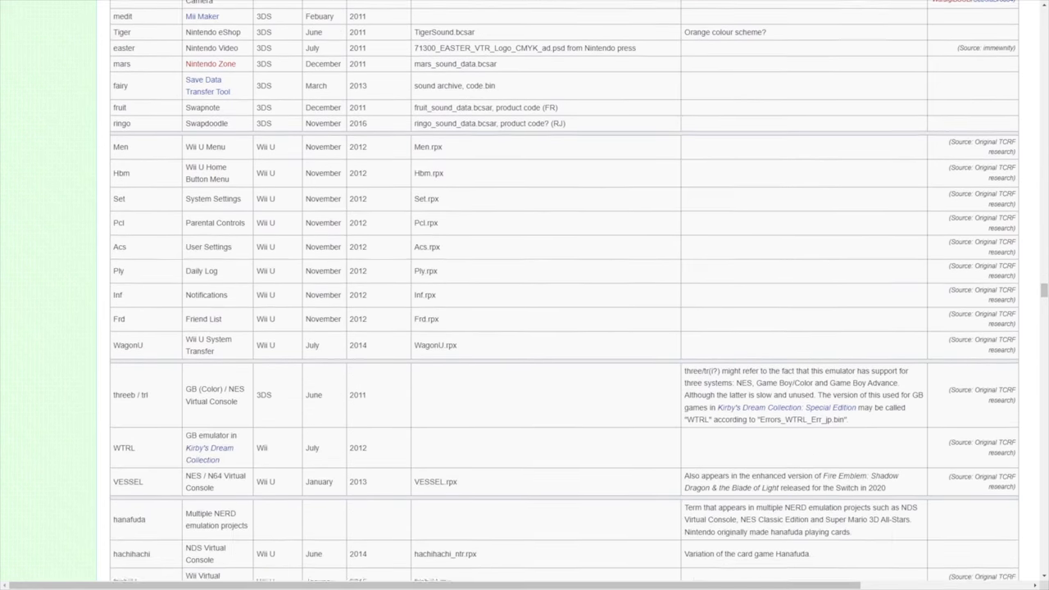
pyautogui.scroll(-3)
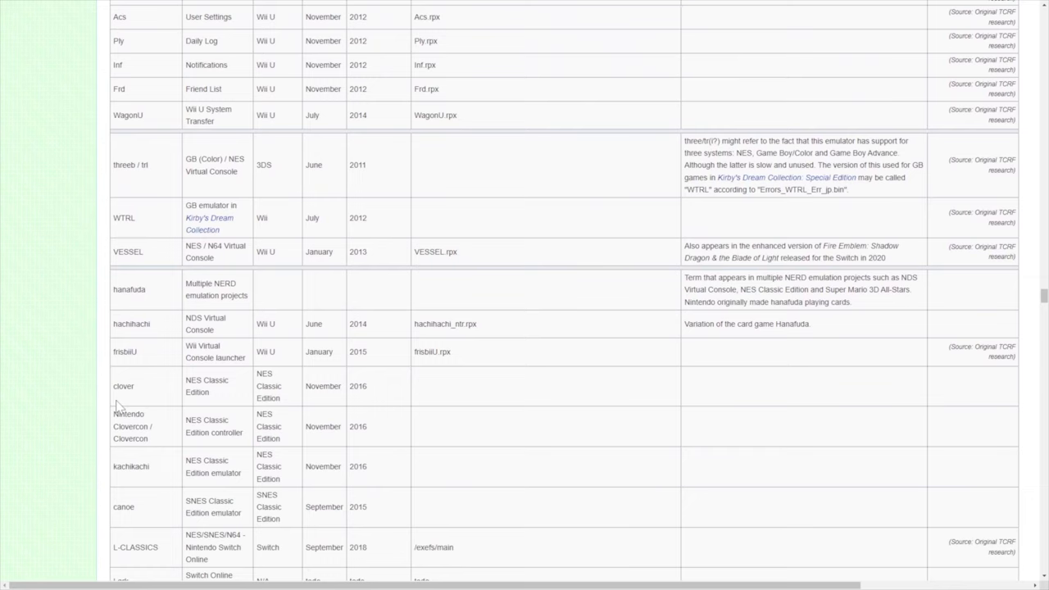
pyautogui.moveTo(86, 376)
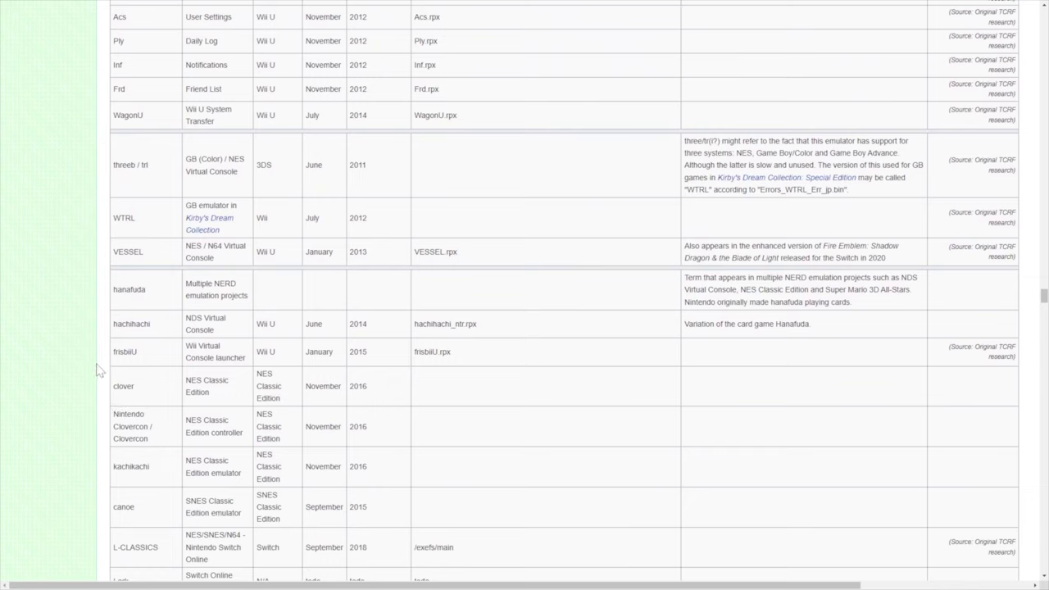
pyautogui.moveTo(90, 360)
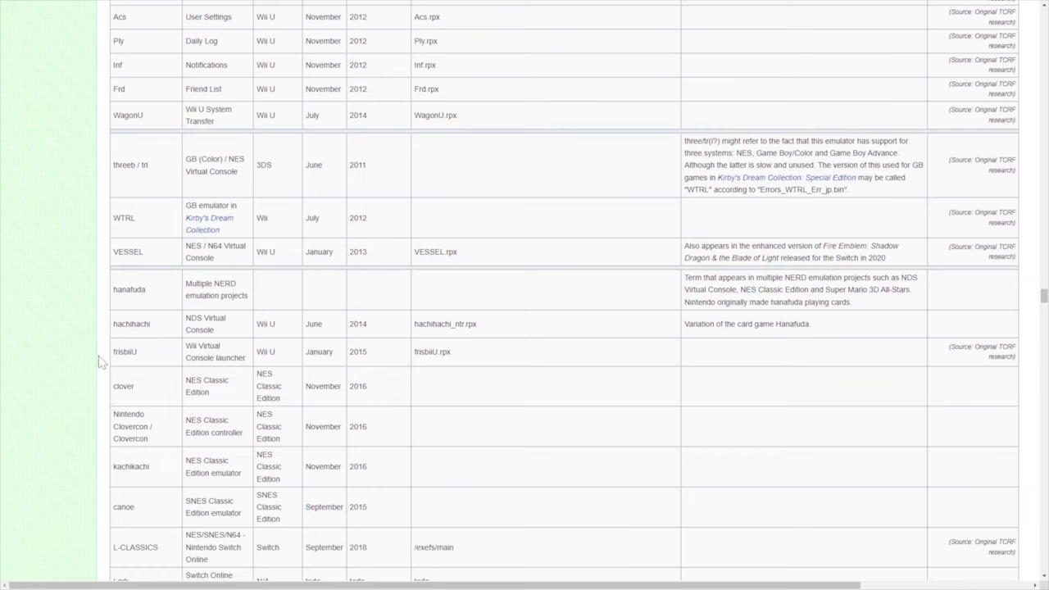
pyautogui.moveTo(104, 353)
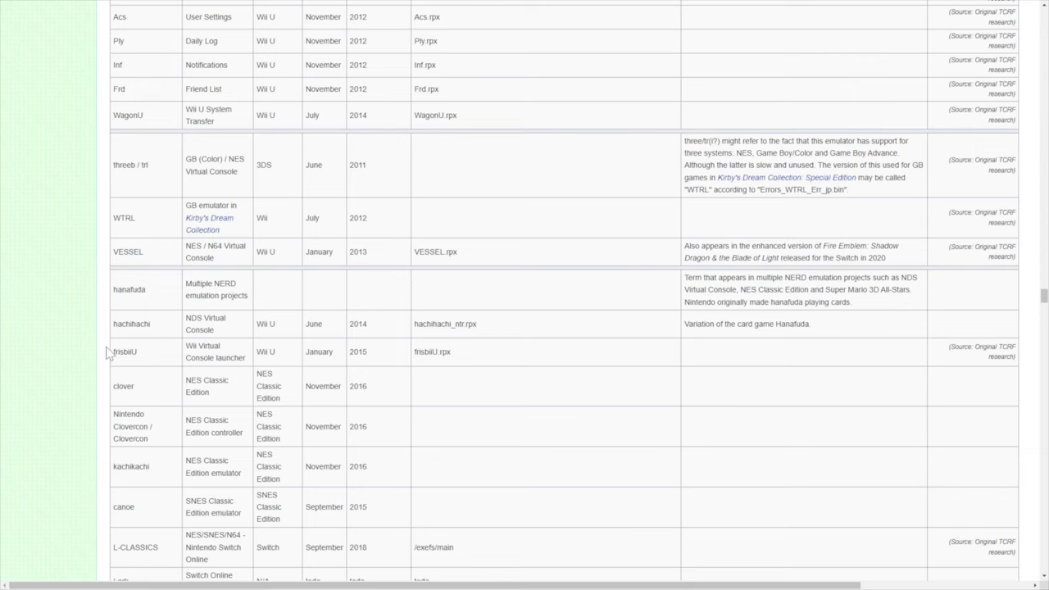
pyautogui.scroll(-3)
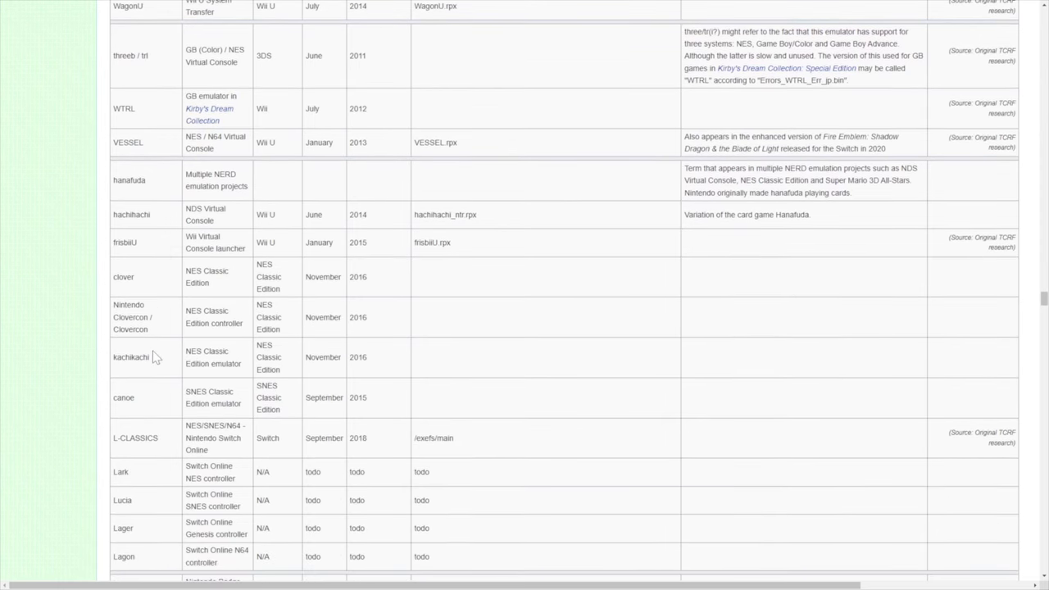
pyautogui.scroll(-3)
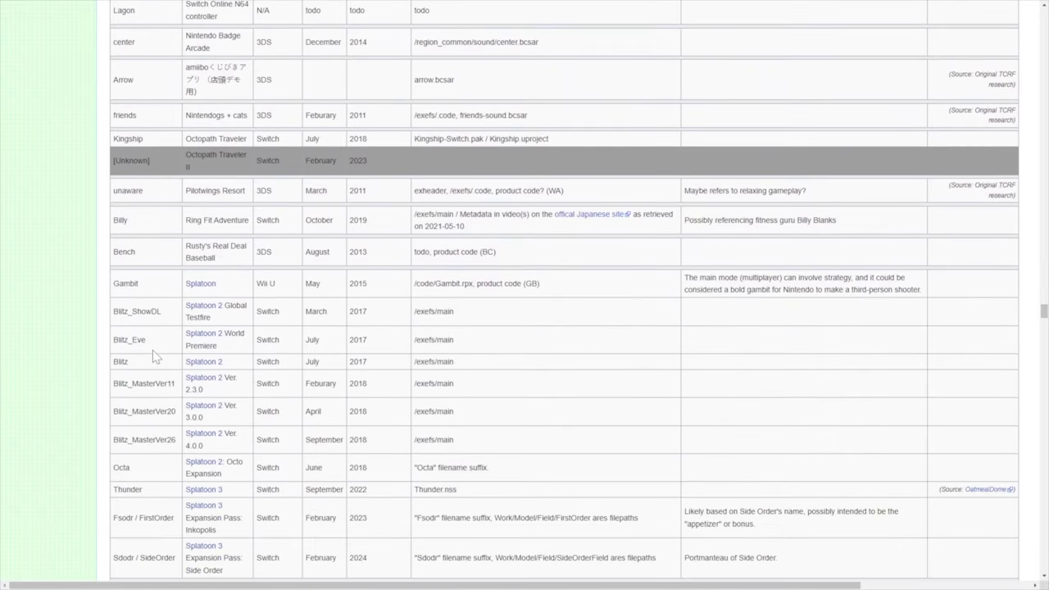
pyautogui.moveTo(166, 371)
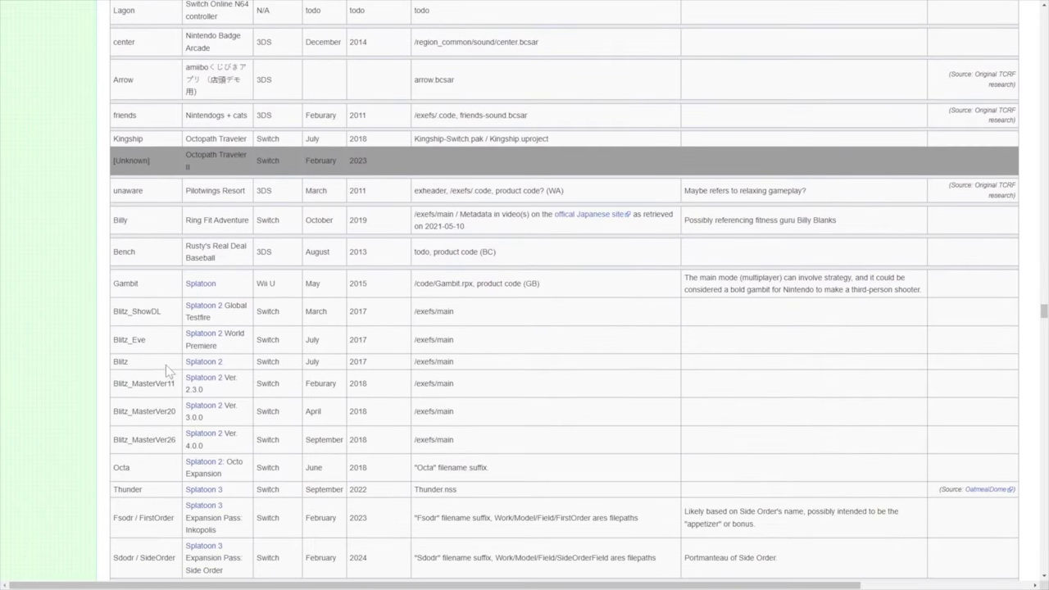
pyautogui.scroll(-3)
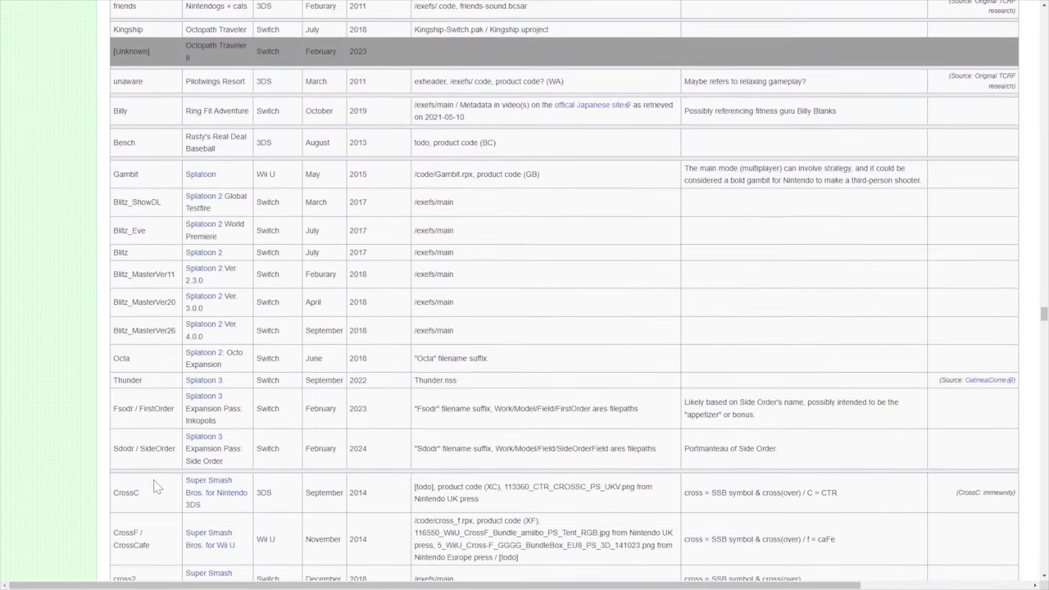
pyautogui.scroll(-3)
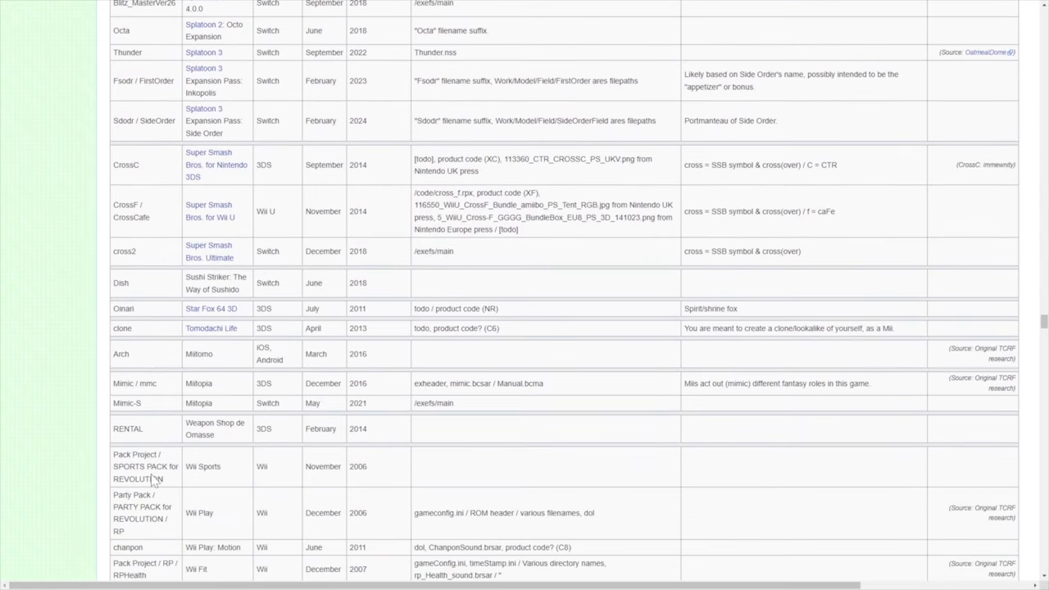
pyautogui.scroll(-3)
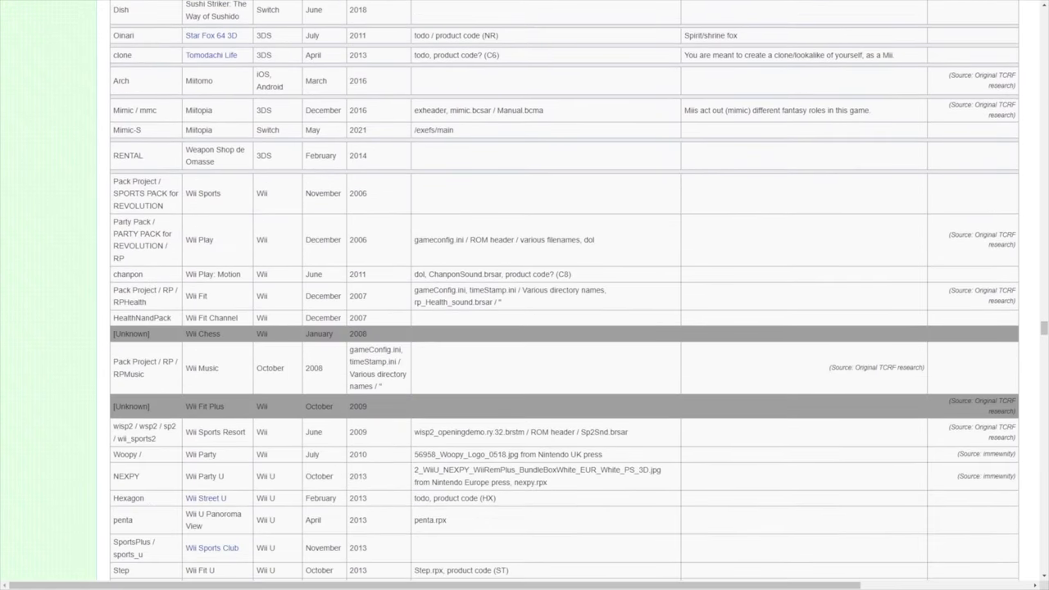
pyautogui.scroll(-3)
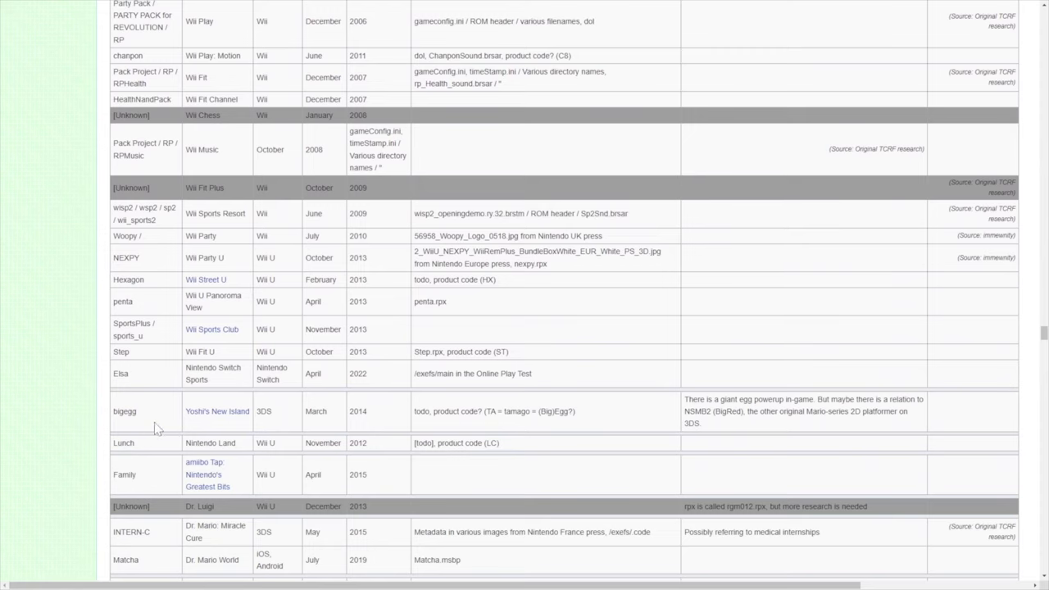
pyautogui.moveTo(135, 453)
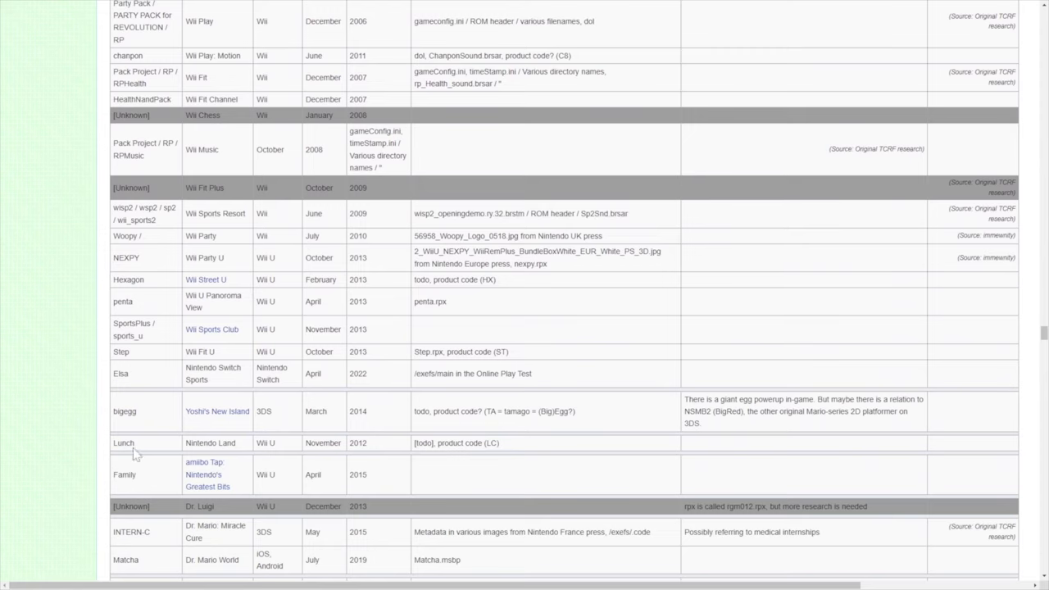
pyautogui.moveTo(220, 443)
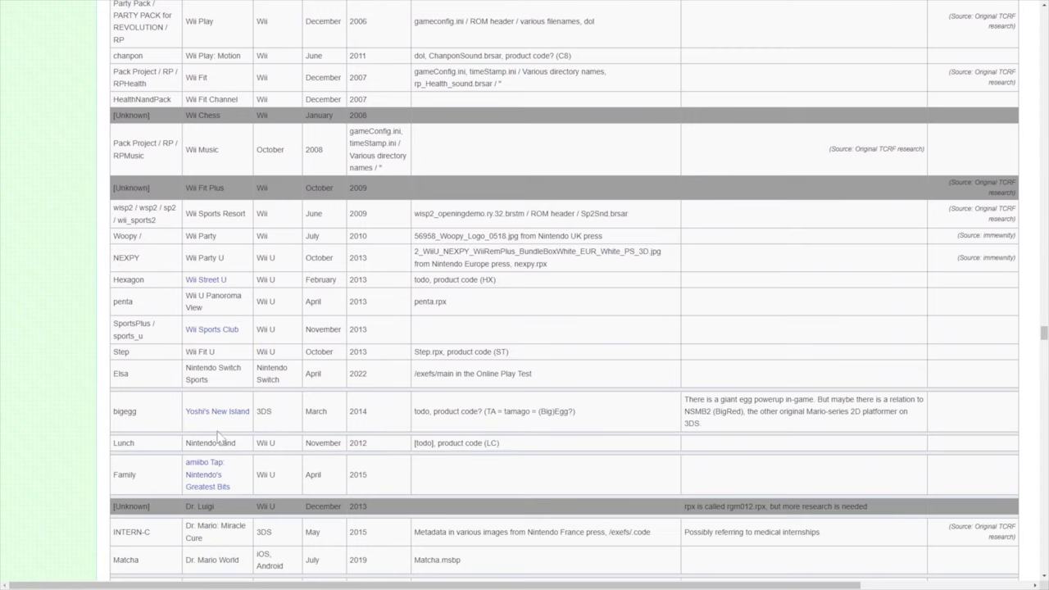
pyautogui.moveTo(194, 474)
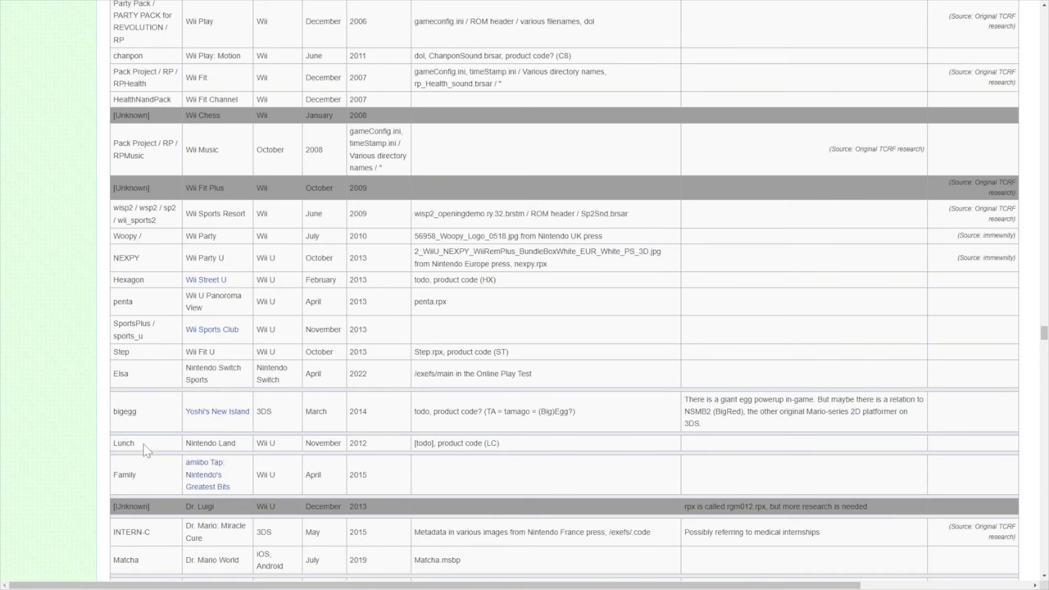
pyautogui.scroll(-3)
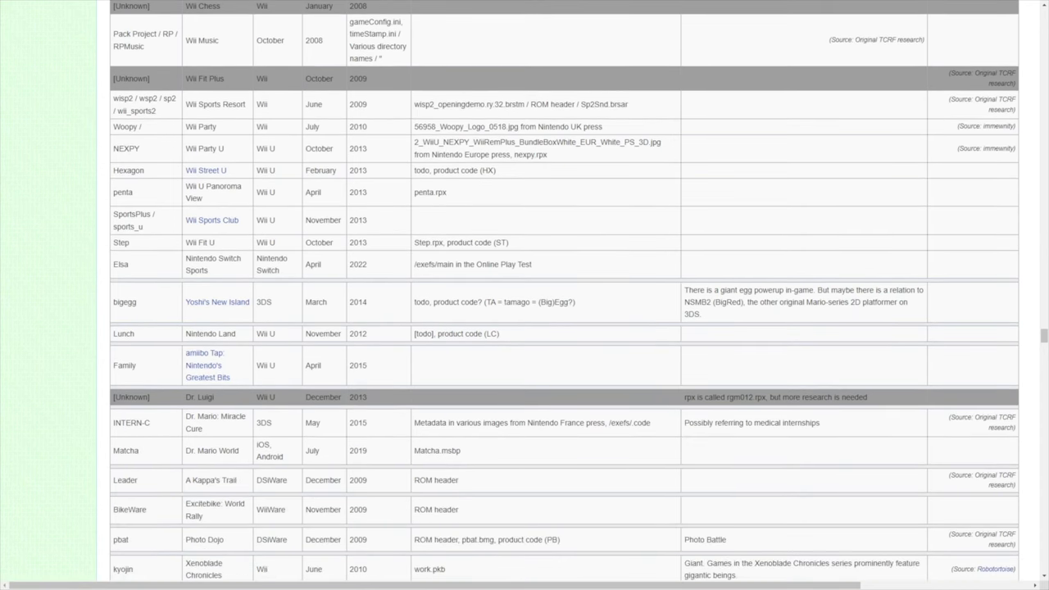
pyautogui.scroll(-3)
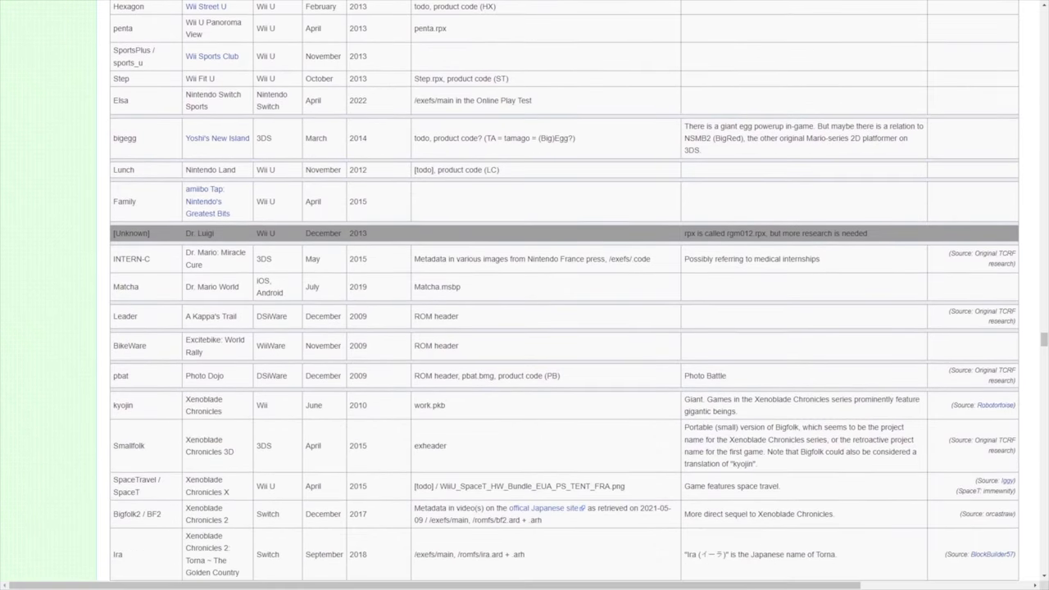
pyautogui.scroll(-3)
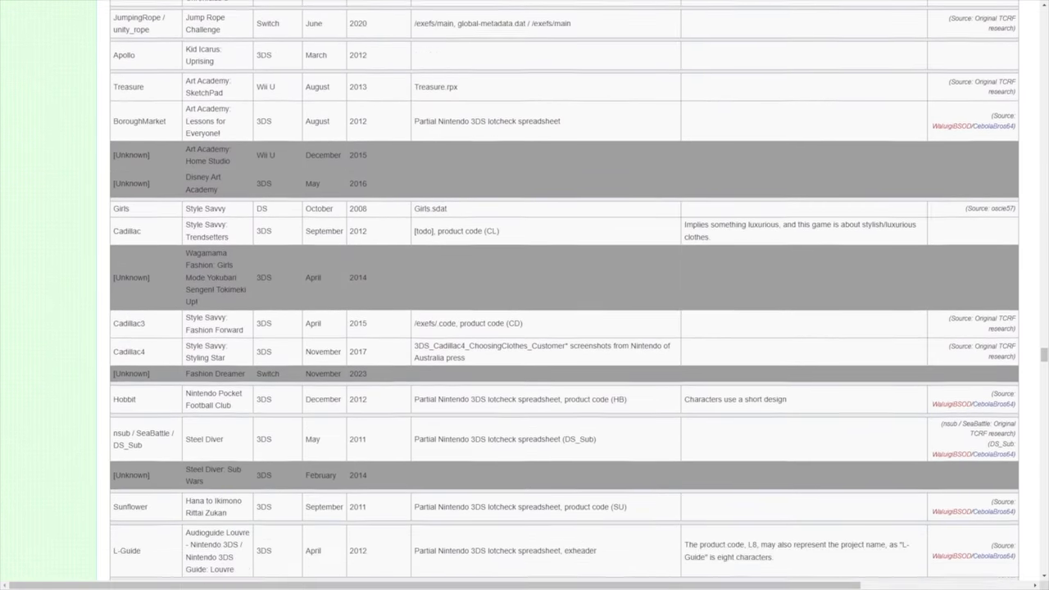
pyautogui.scroll(-3)
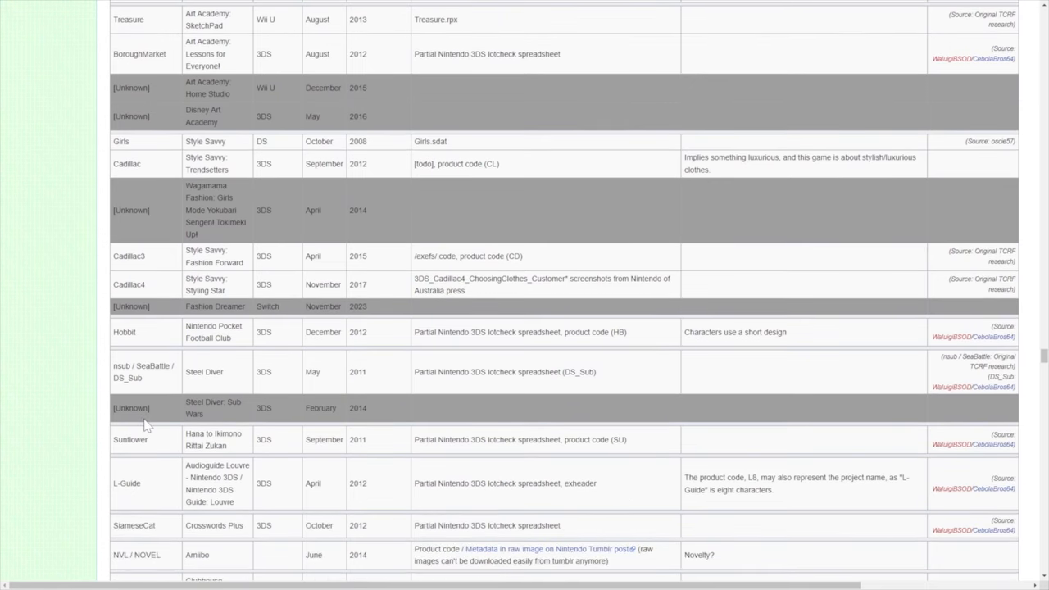
pyautogui.scroll(-3)
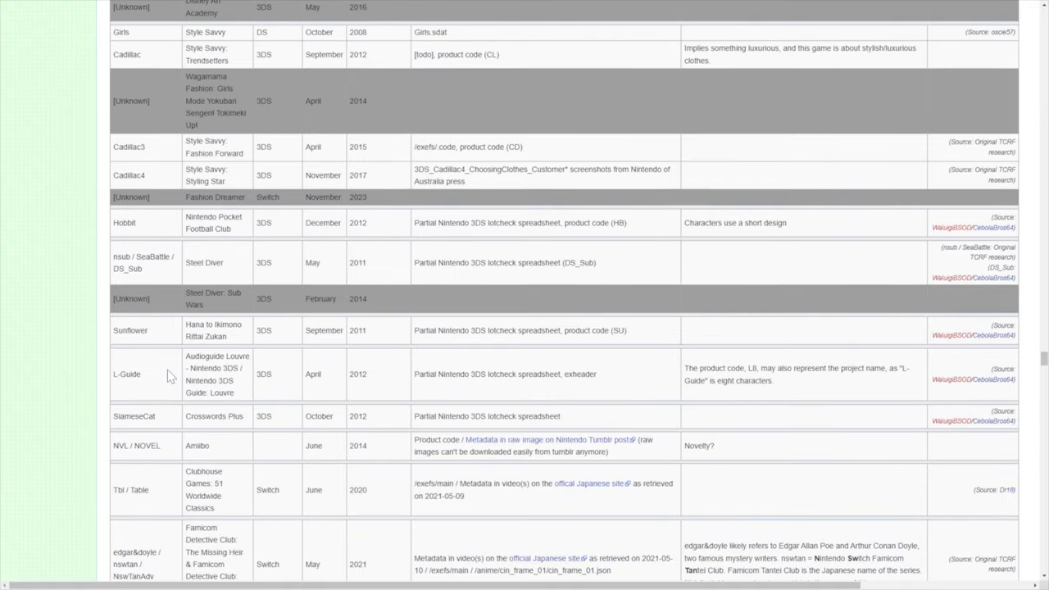
pyautogui.scroll(-3)
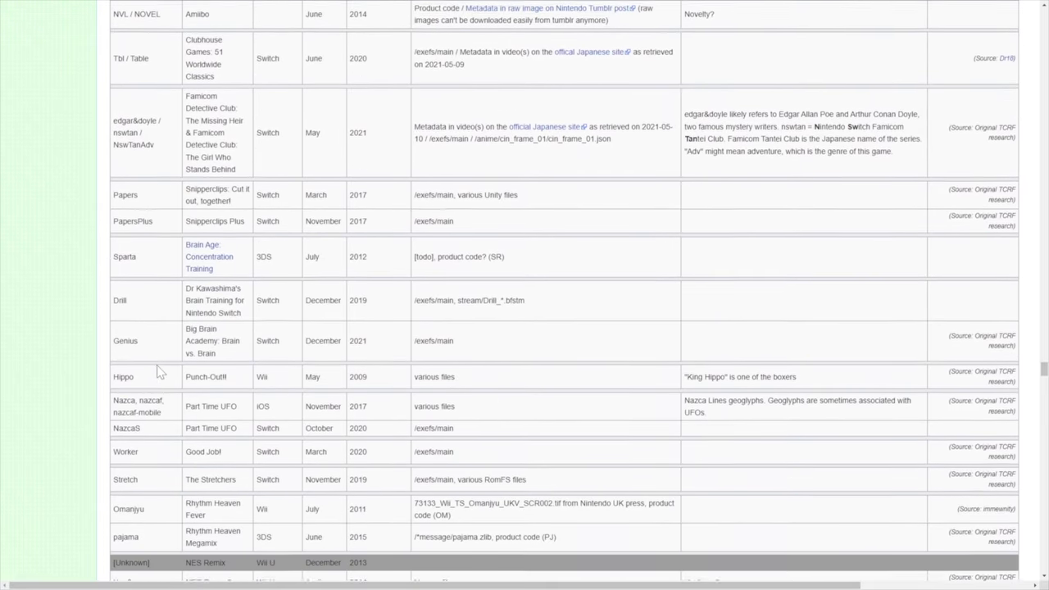
pyautogui.scroll(-3)
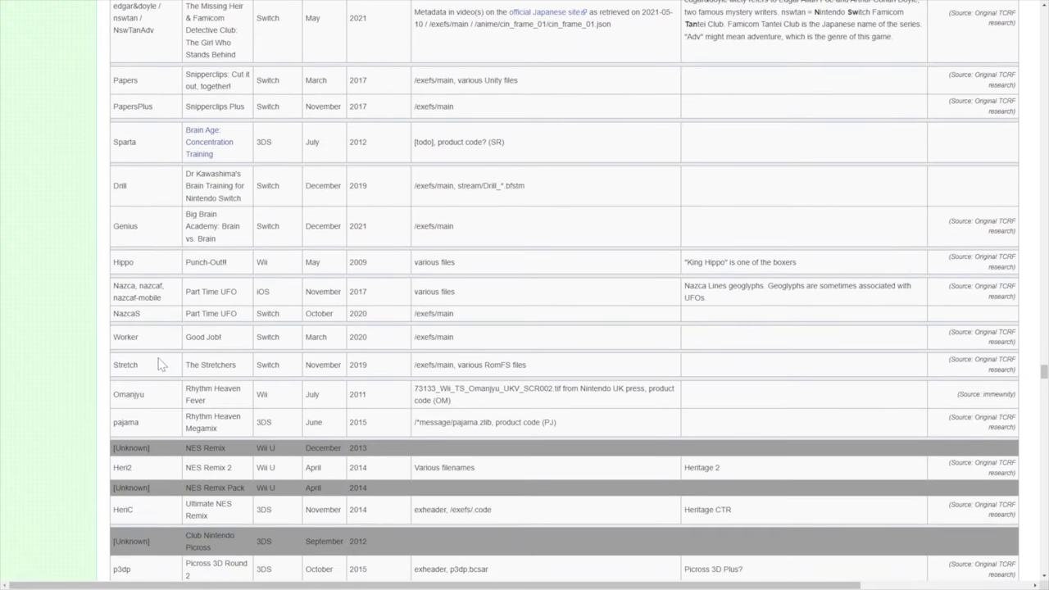
pyautogui.moveTo(105, 145)
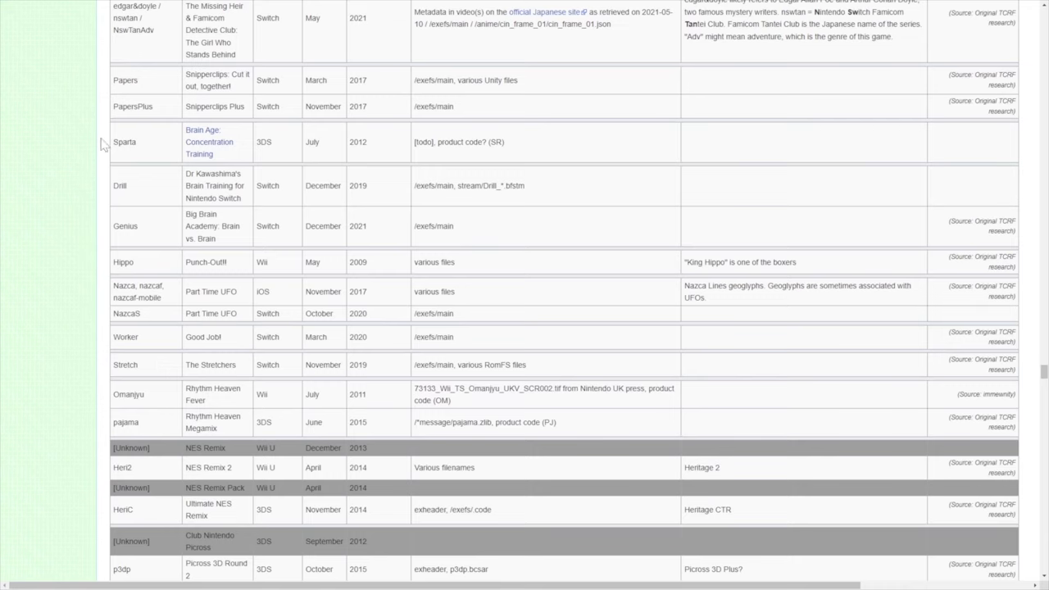
pyautogui.moveTo(175, 120)
pyautogui.write('buffet')
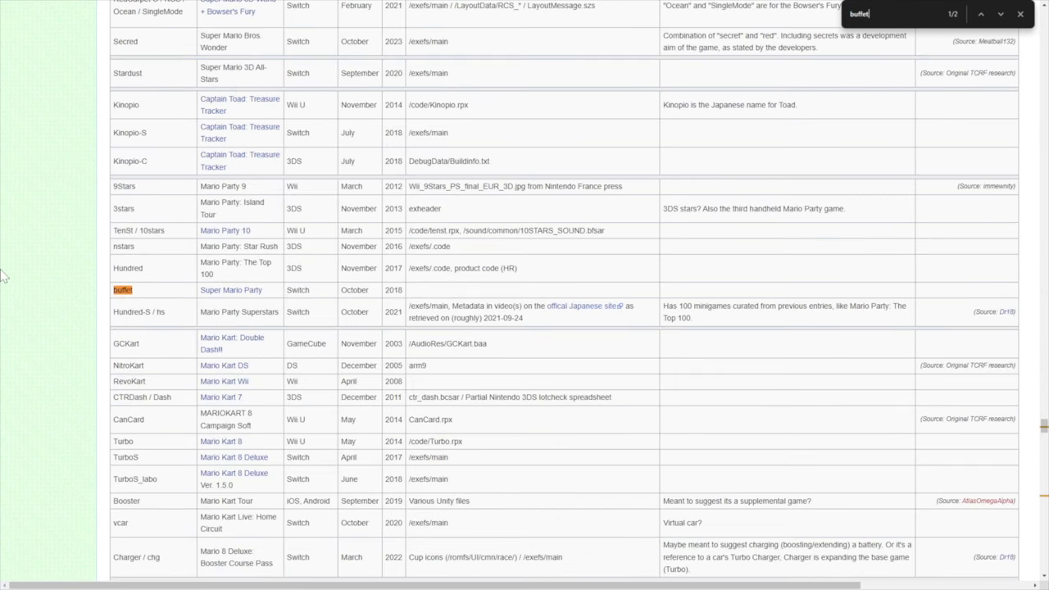
pyautogui.moveTo(158, 293)
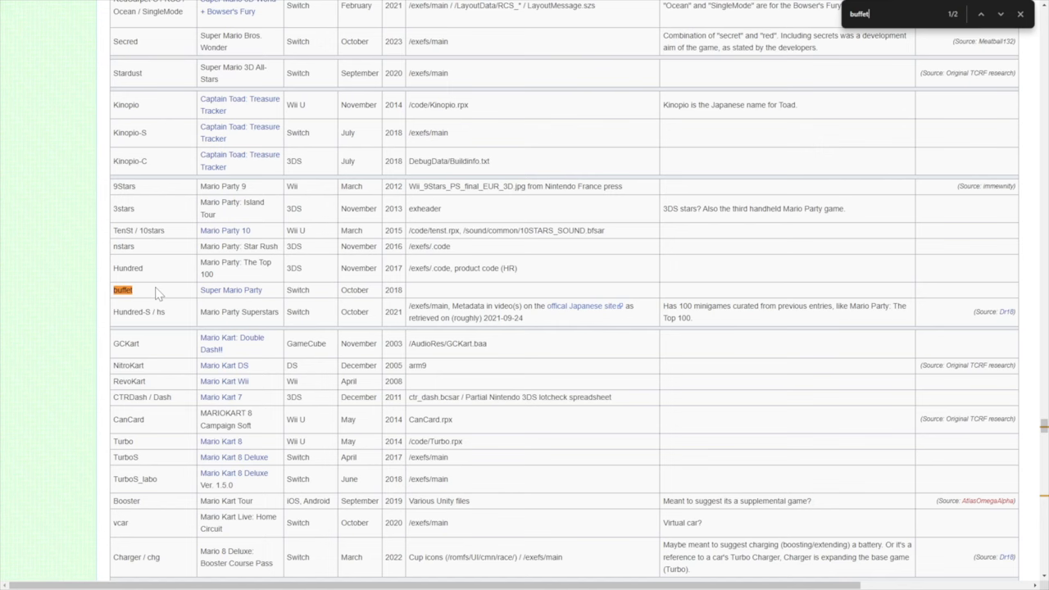
pyautogui.moveTo(332, 213)
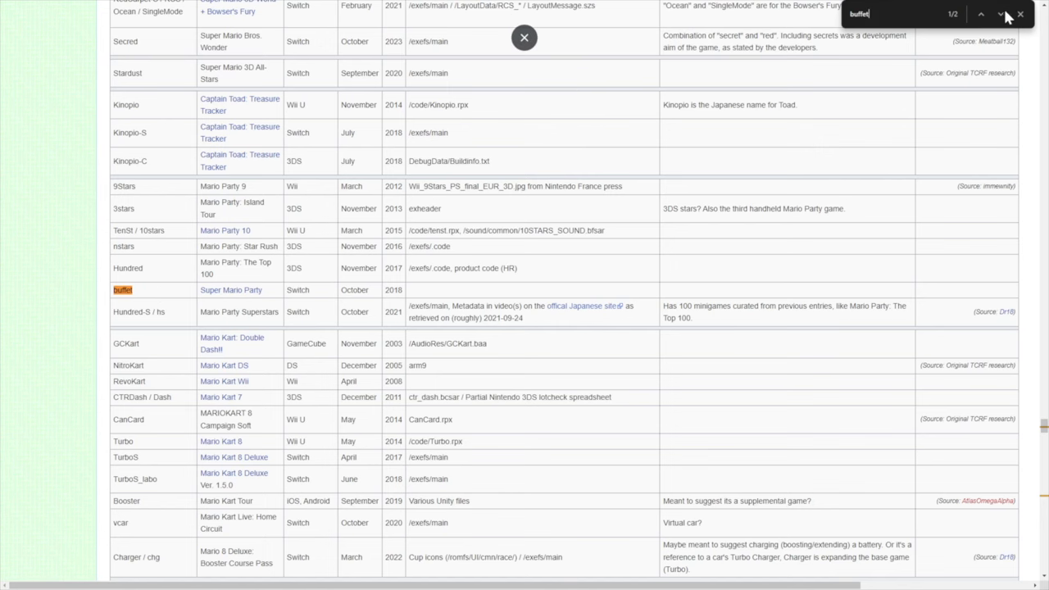
# Jump to the second 'buffet' match, Kirby's Dream Buffet (codename Bkfs / Breakfast)
pyautogui.click(1002, 15)
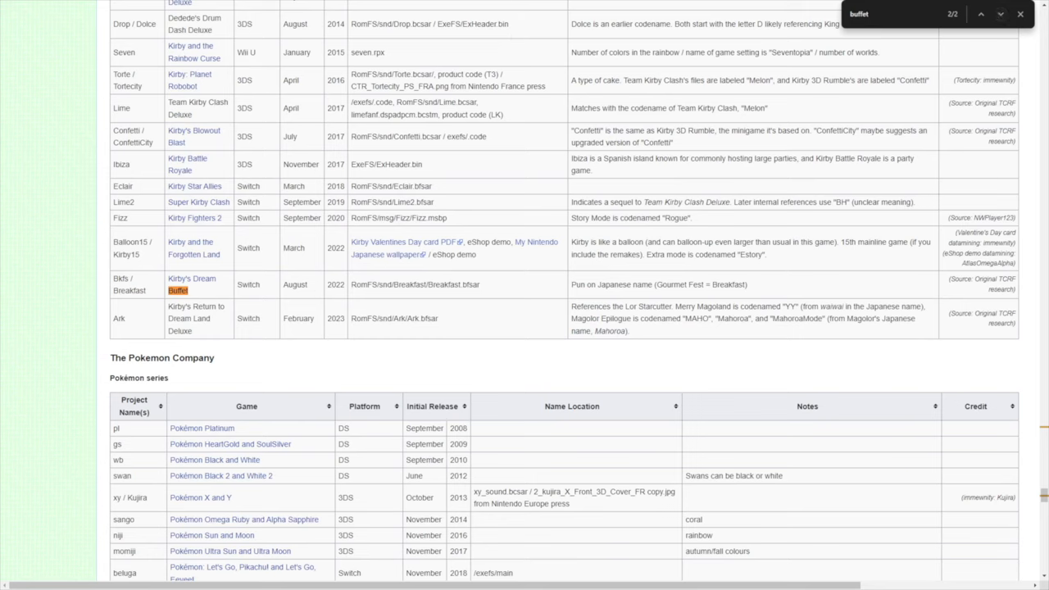
pyautogui.moveTo(209, 292)
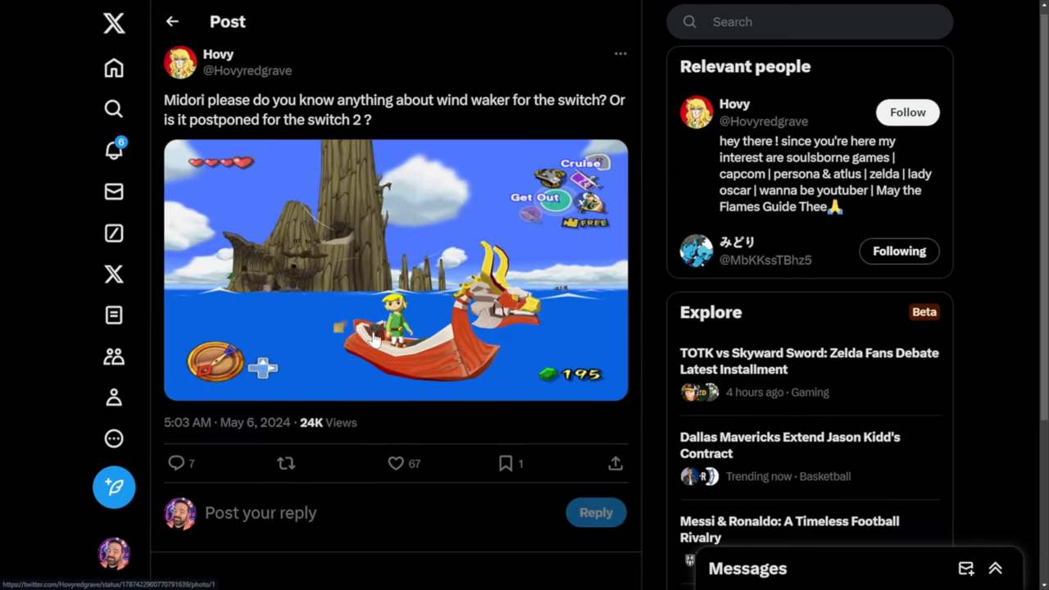
# Scroll the Banquet post's replies on X and load more to read the Kirby guesses
pyautogui.scroll(-3)
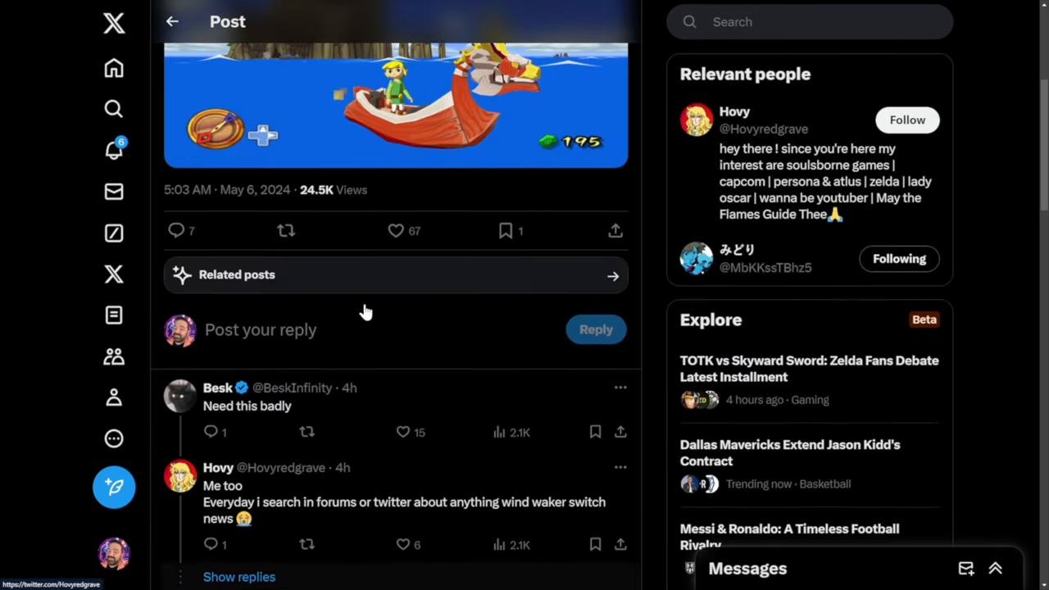
pyautogui.scroll(-3)
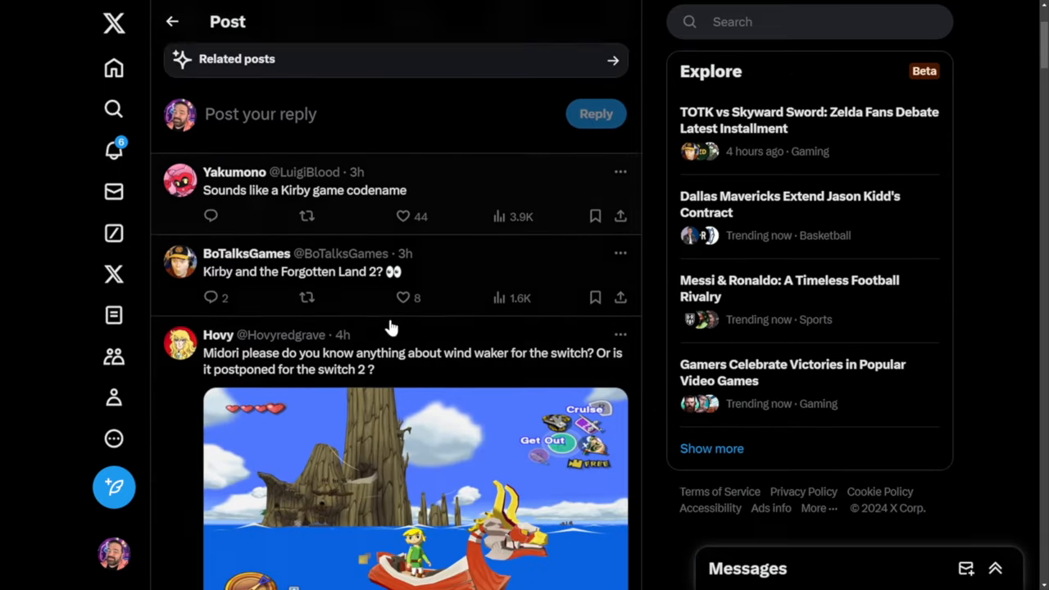
pyautogui.scroll(-3)
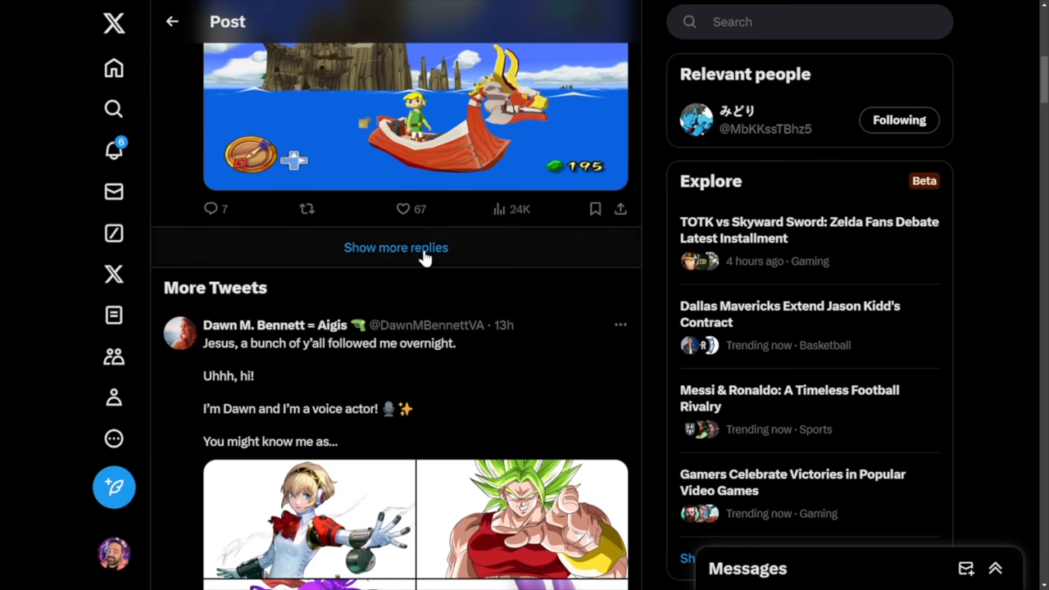
pyautogui.click(396, 247)
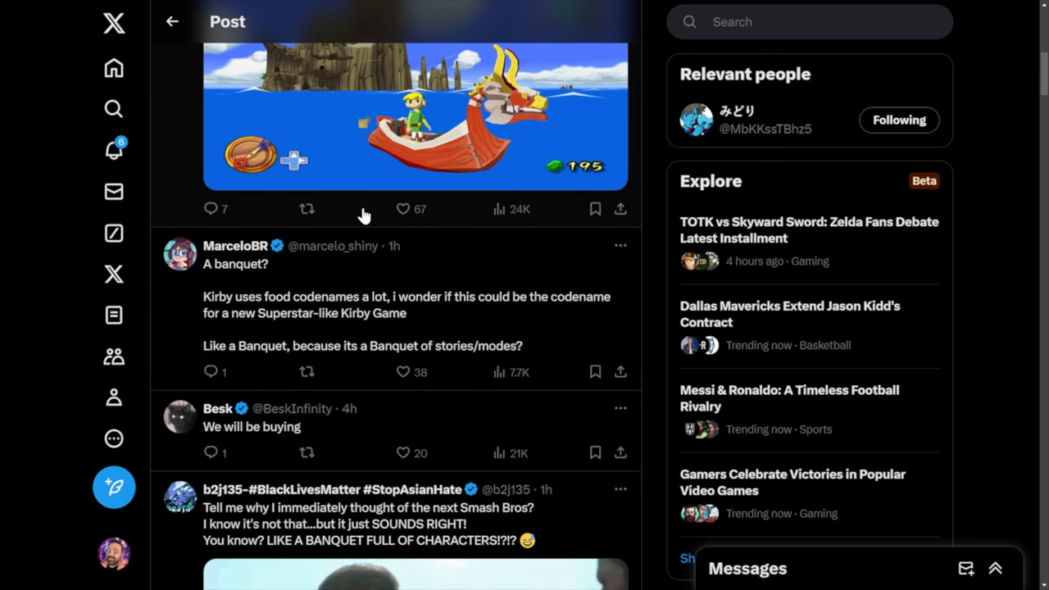
pyautogui.moveTo(353, 291)
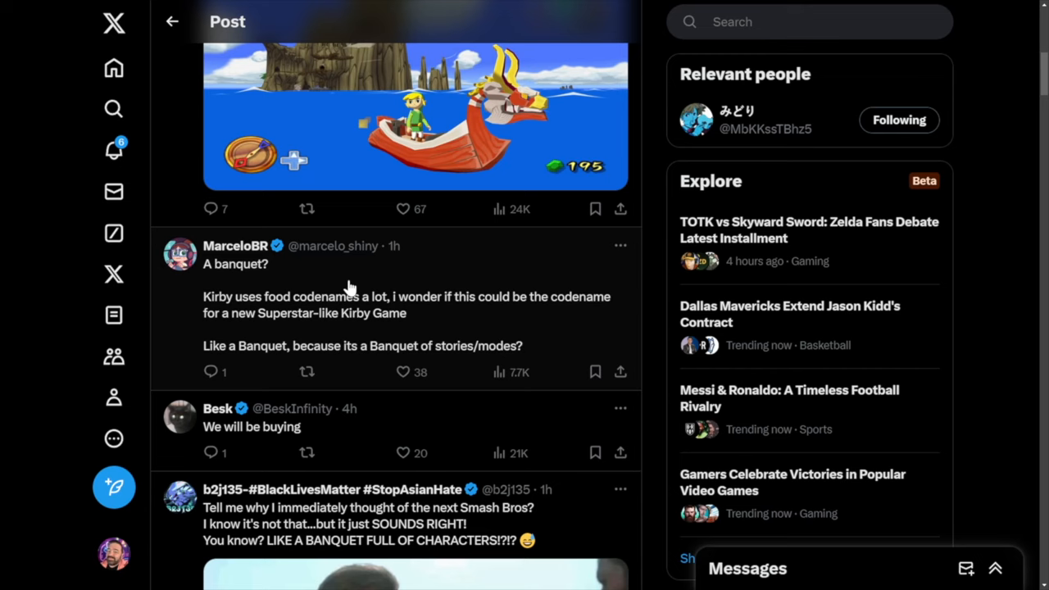
pyautogui.scroll(-3)
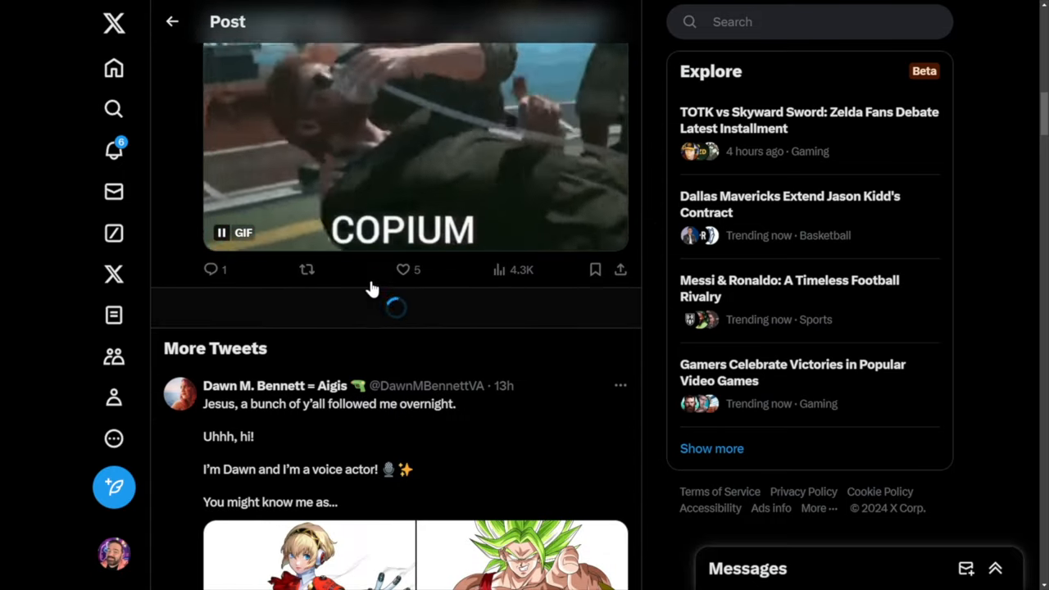
# Scroll further and load two more batches of replies, reaching the Jak and Daxter question
pyautogui.scroll(-3)
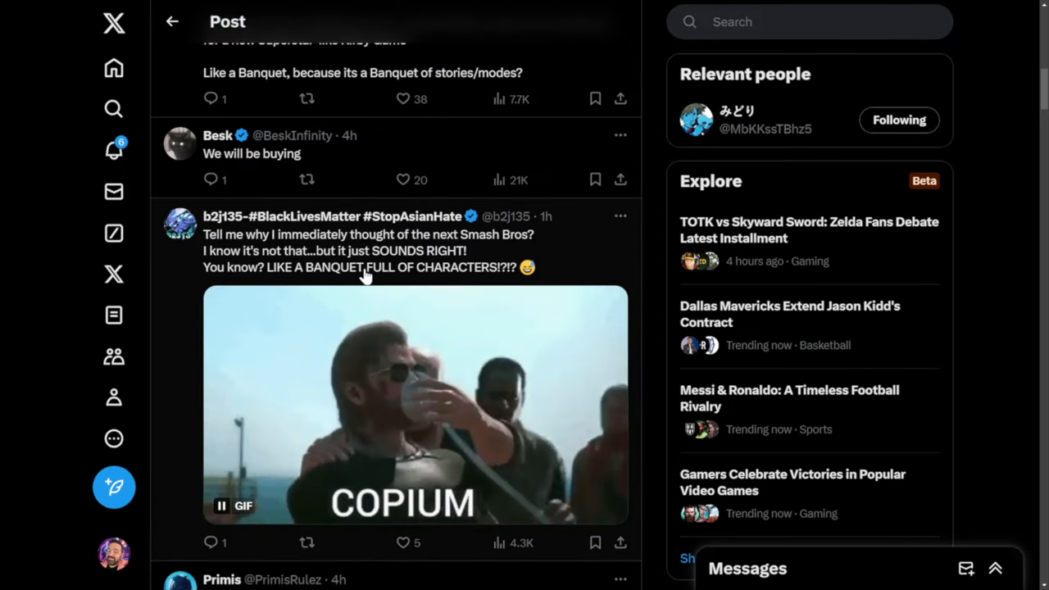
pyautogui.scroll(-3)
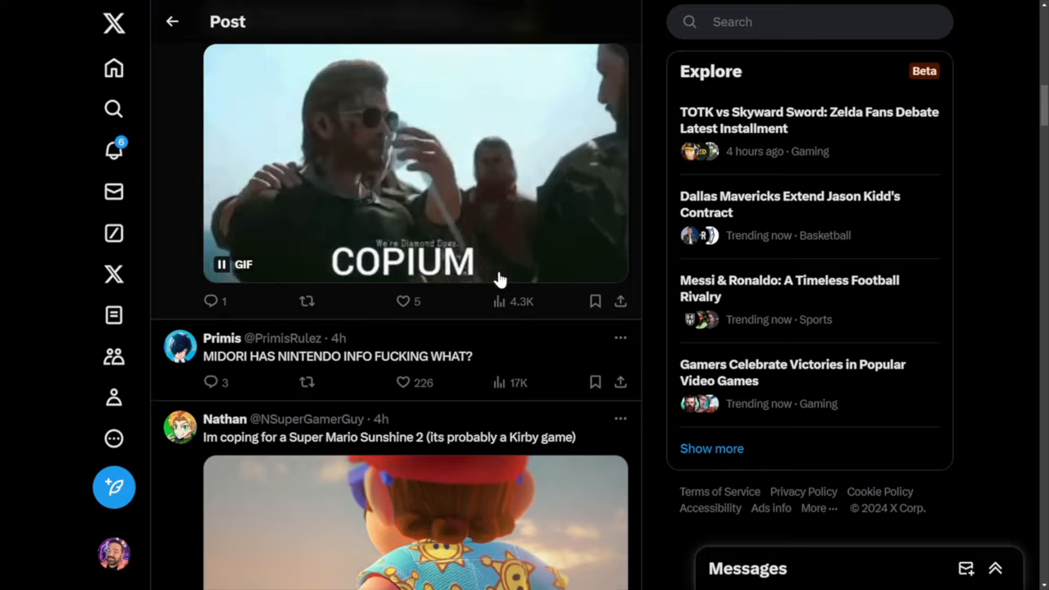
pyautogui.scroll(-3)
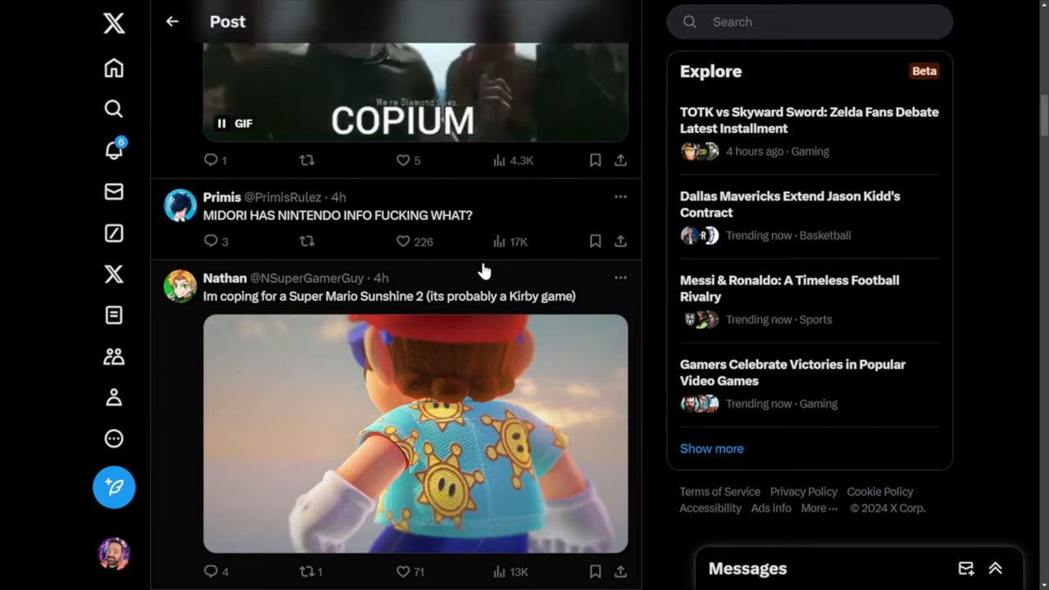
pyautogui.scroll(-3)
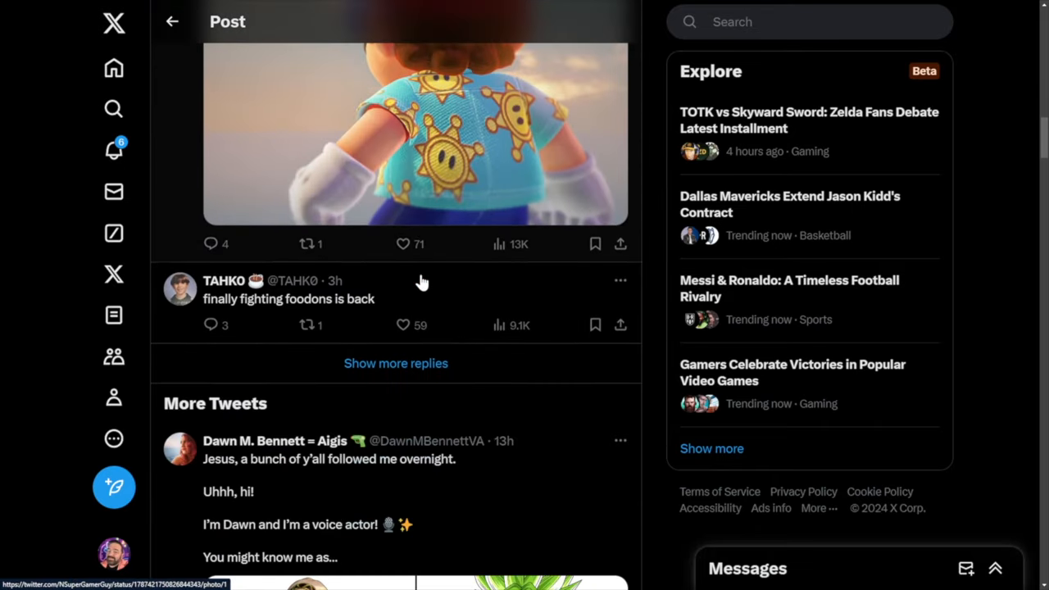
pyautogui.click(396, 363)
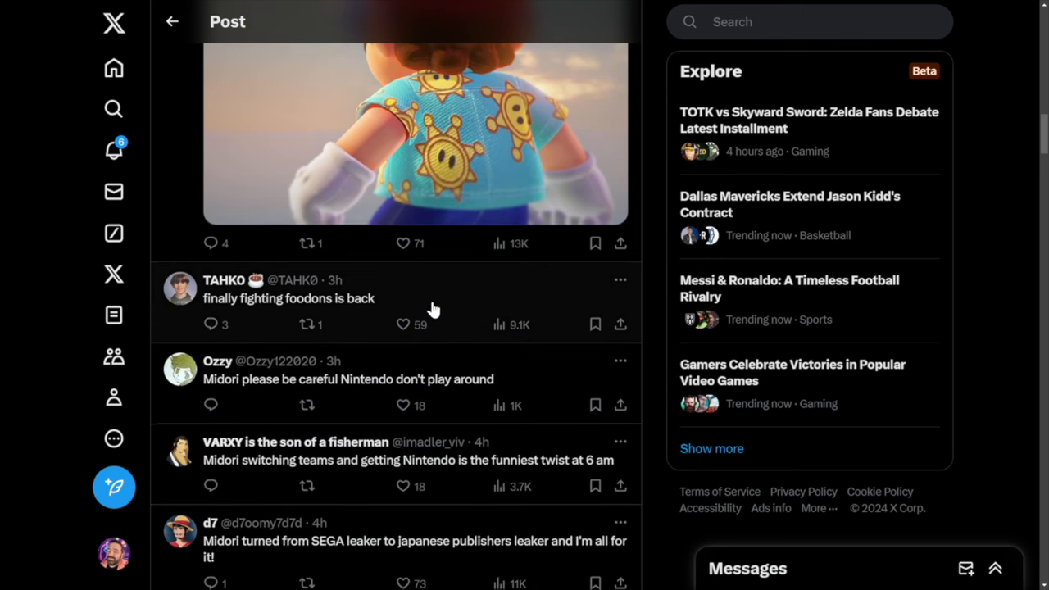
pyautogui.scroll(-3)
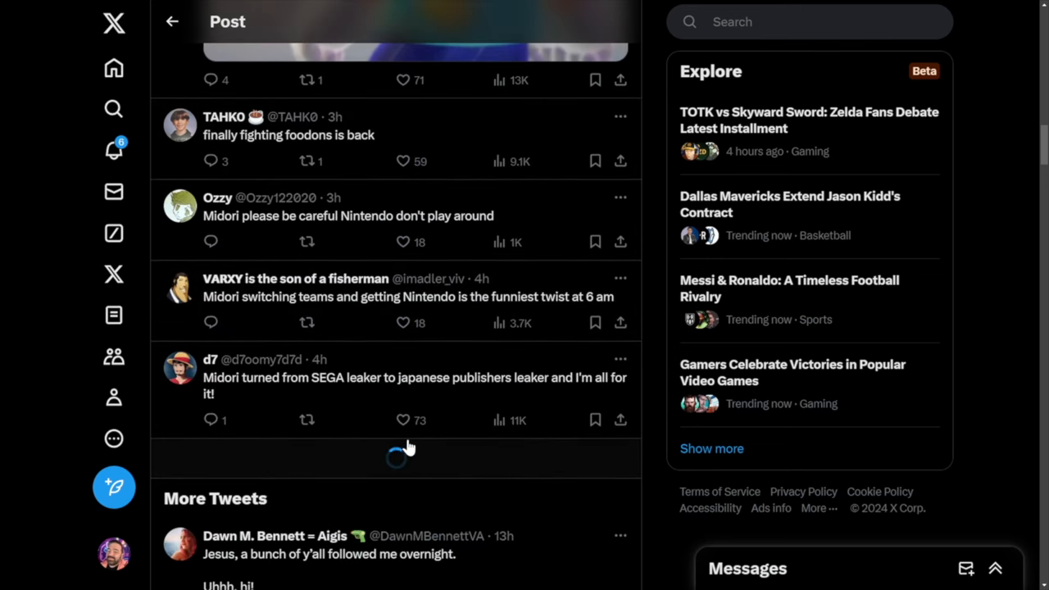
pyautogui.scroll(-3)
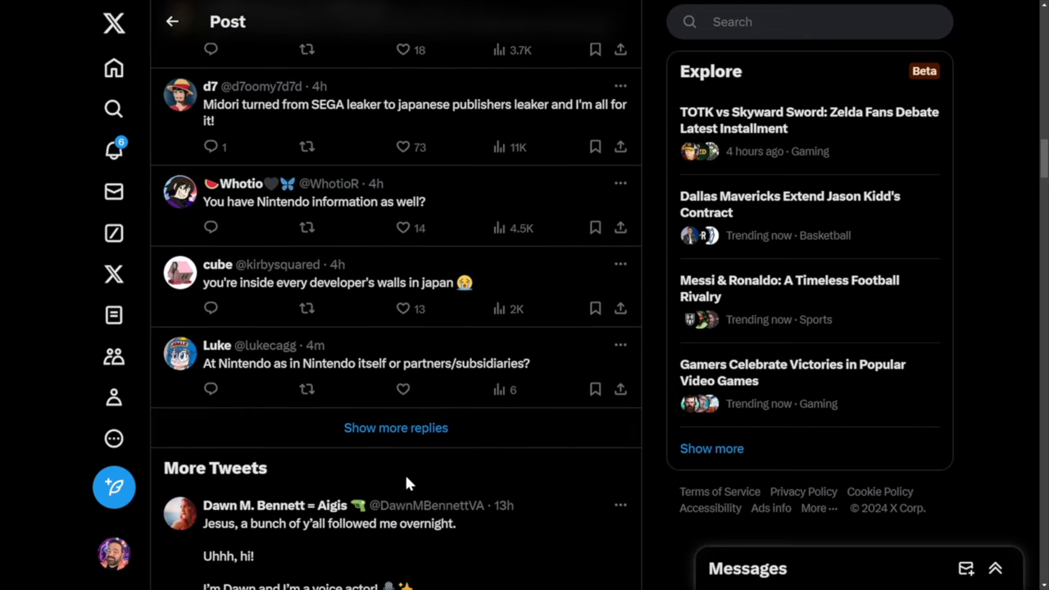
pyautogui.moveTo(392, 433)
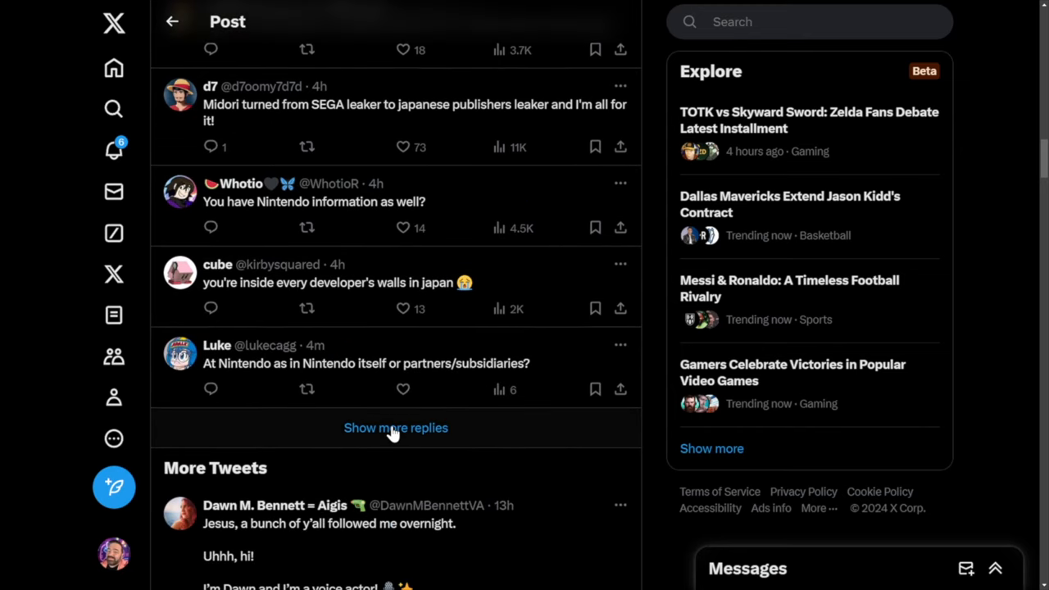
pyautogui.click(396, 428)
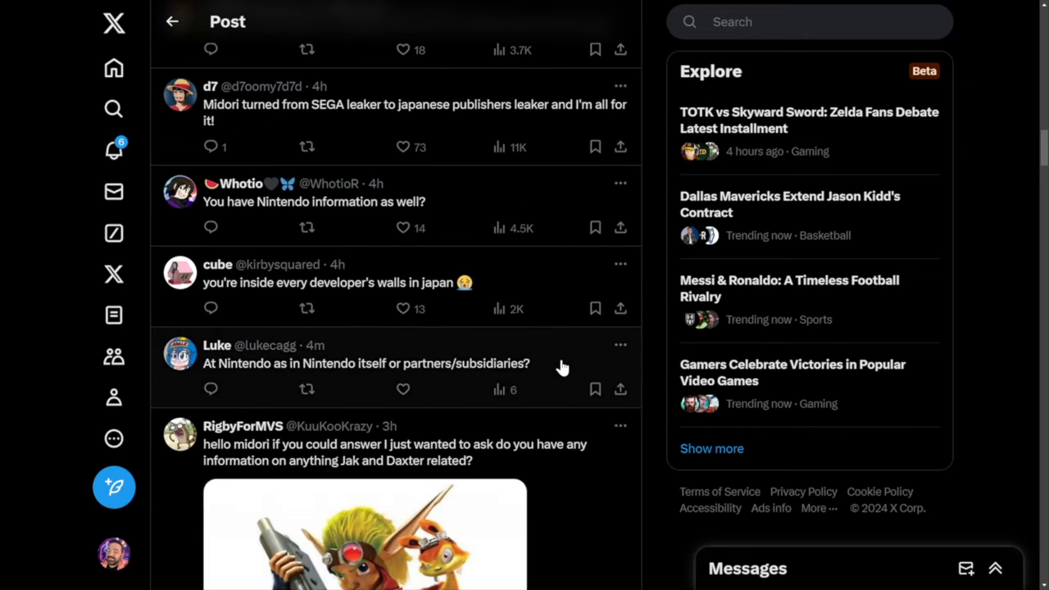